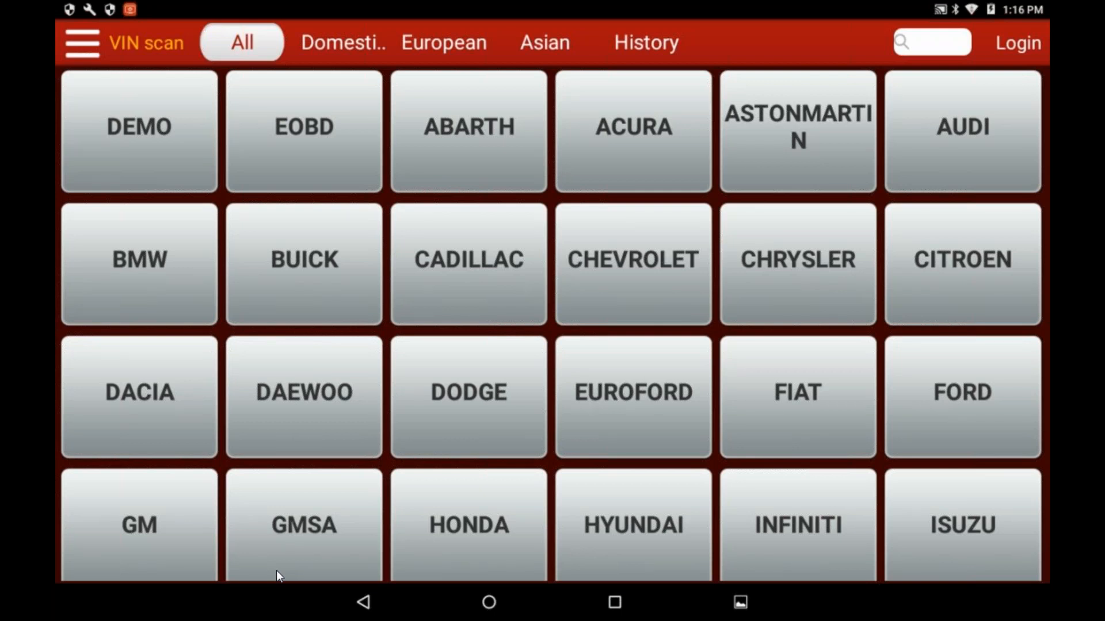
Start the DEMO vehicle software with version V14.95 confirmed
{"action": "left_click", "coordinate": [139, 131]}
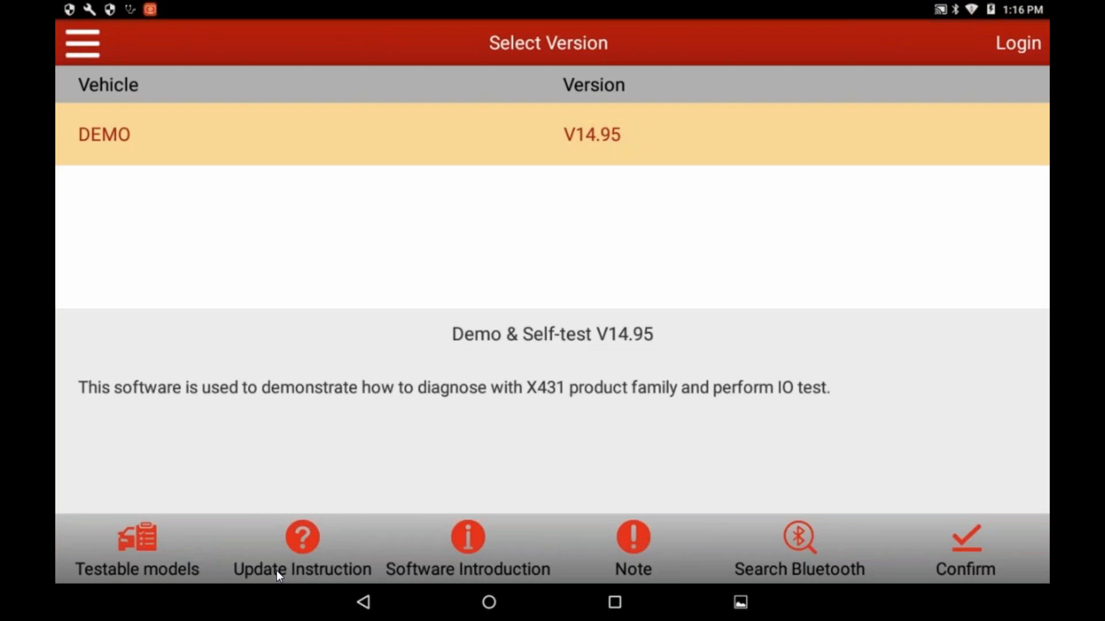
{"action": "left_click", "coordinate": [964, 550]}
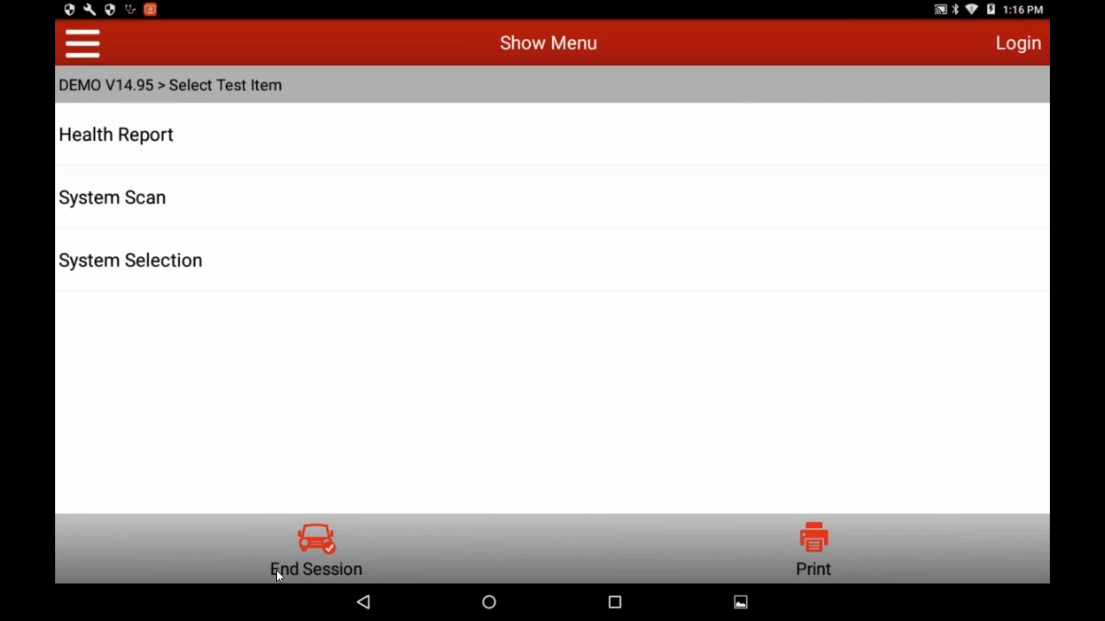
Run the Health Report scan and review the trouble-code summary of 8 faults
{"action": "left_click", "coordinate": [115, 133]}
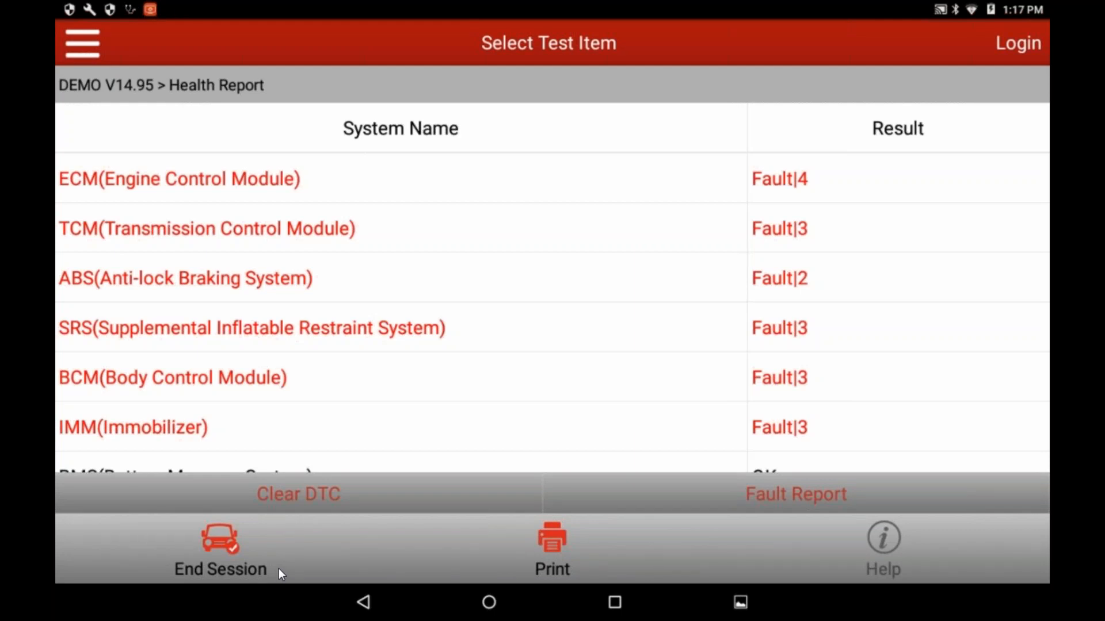
{"action": "scroll", "scroll_direction": "down", "scroll_amount": 3}
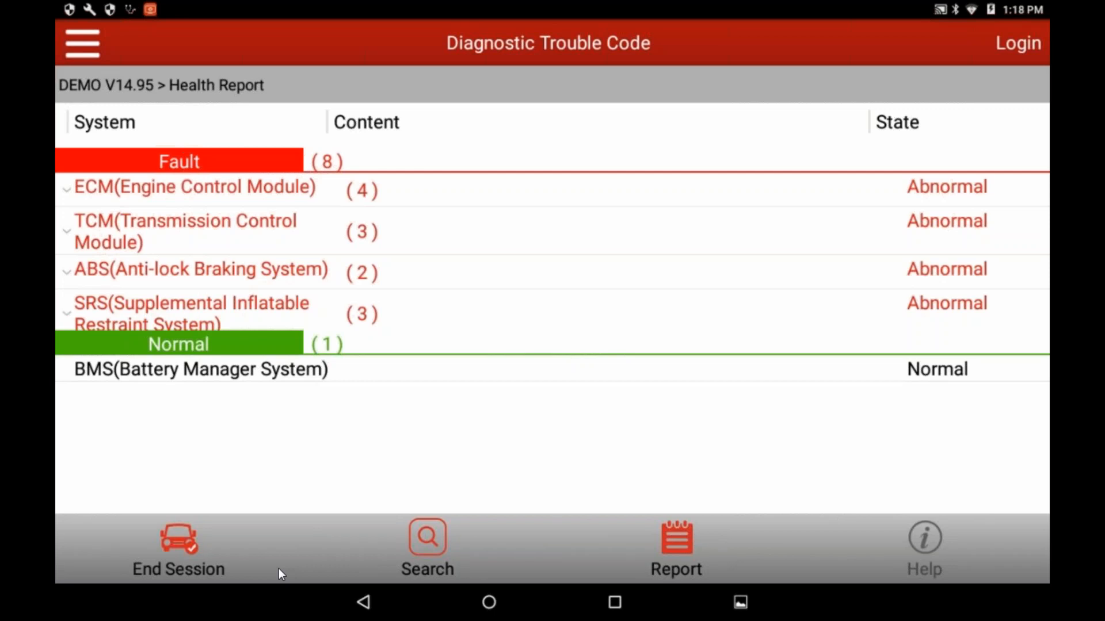
Save the trouble codes as a report with the suggested file name and begin the owner details
{"action": "left_click", "coordinate": [674, 548]}
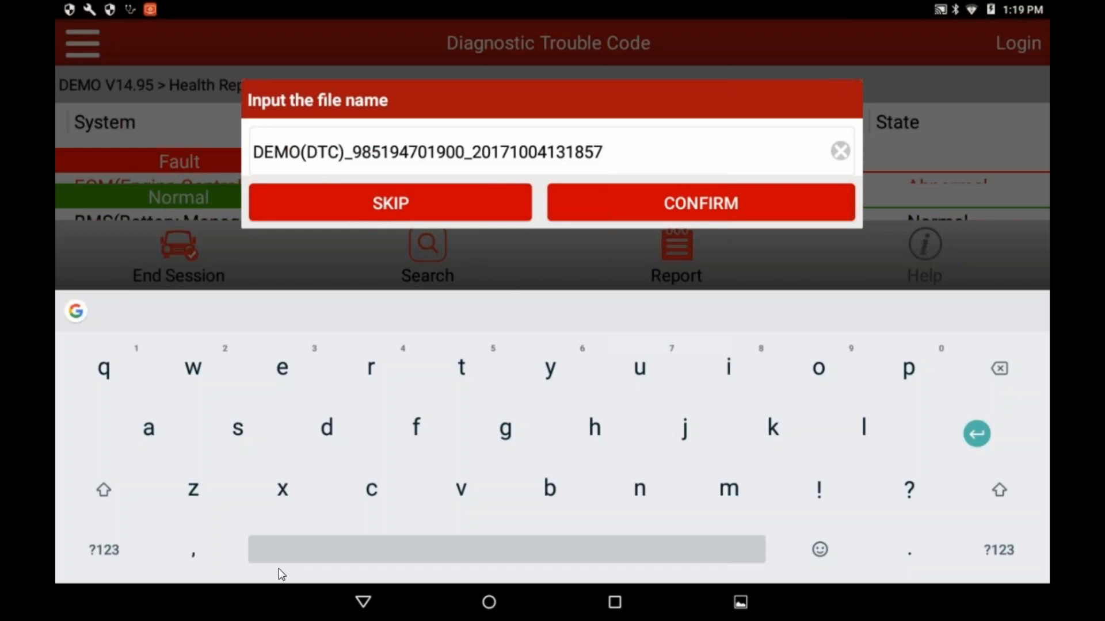
{"action": "left_click", "coordinate": [701, 202]}
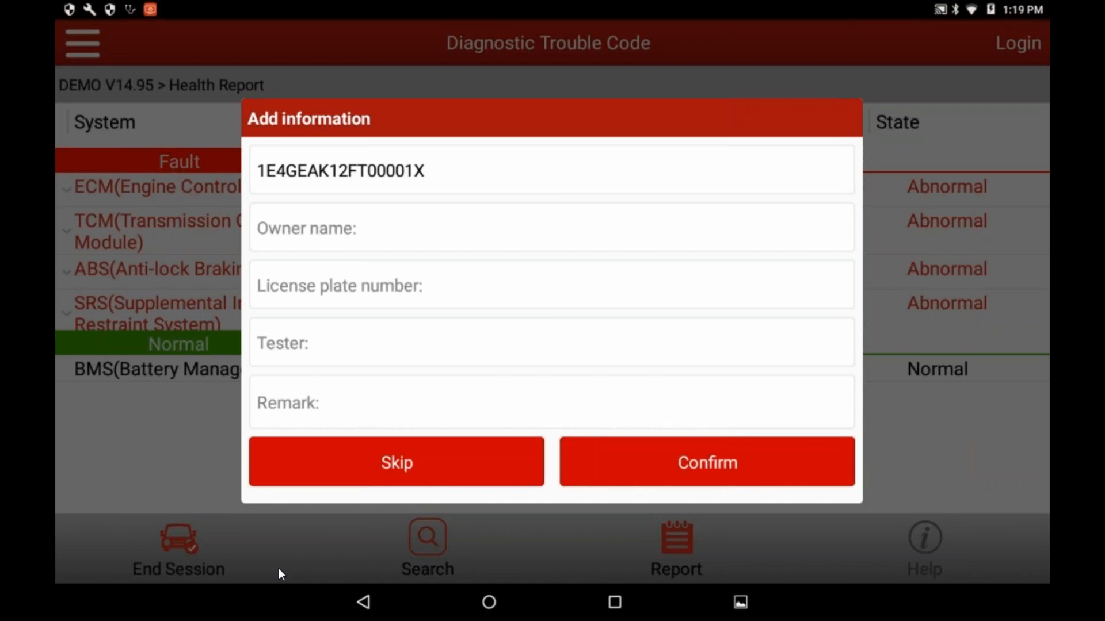
{"action": "left_click", "coordinate": [551, 228]}
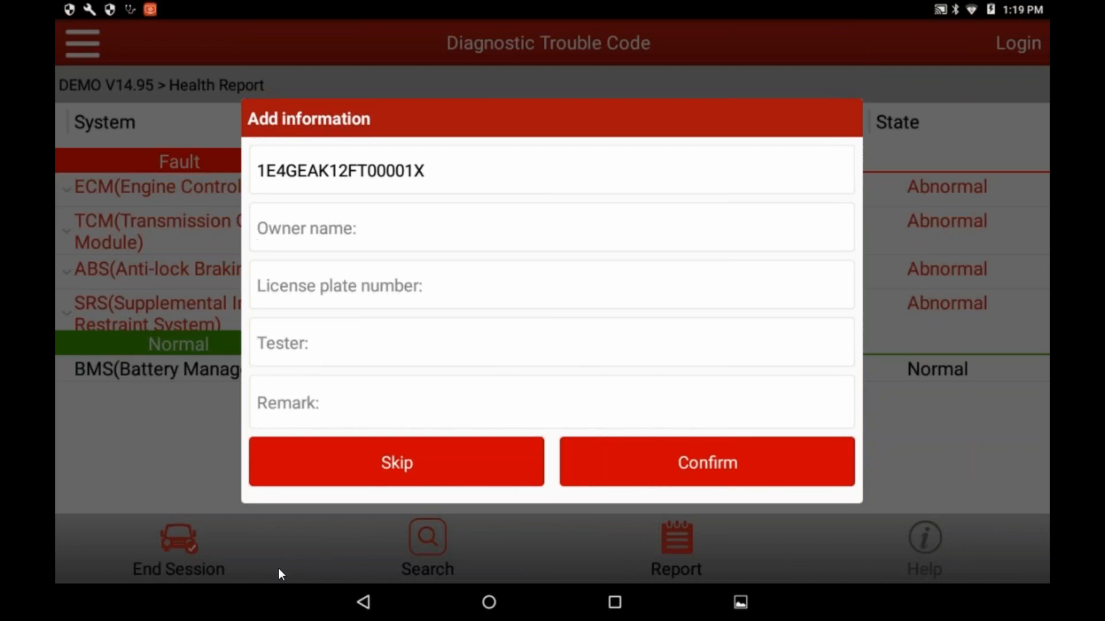
{"action": "left_click", "coordinate": [551, 228]}
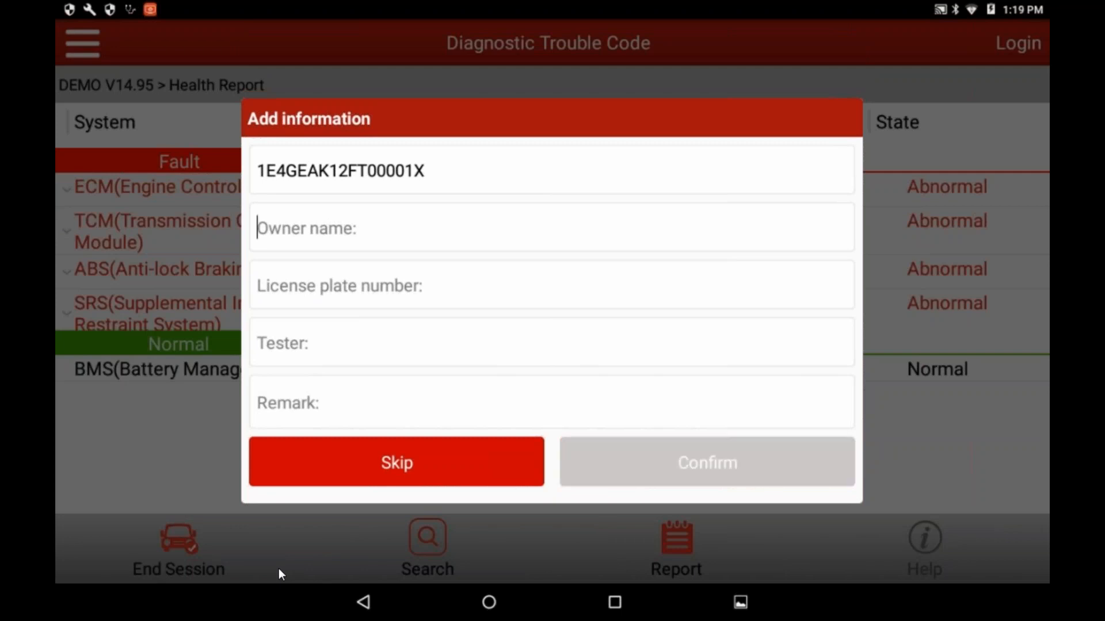
Skip the extra details and review the generated report down to the SAS faults
{"action": "left_click", "coordinate": [395, 462]}
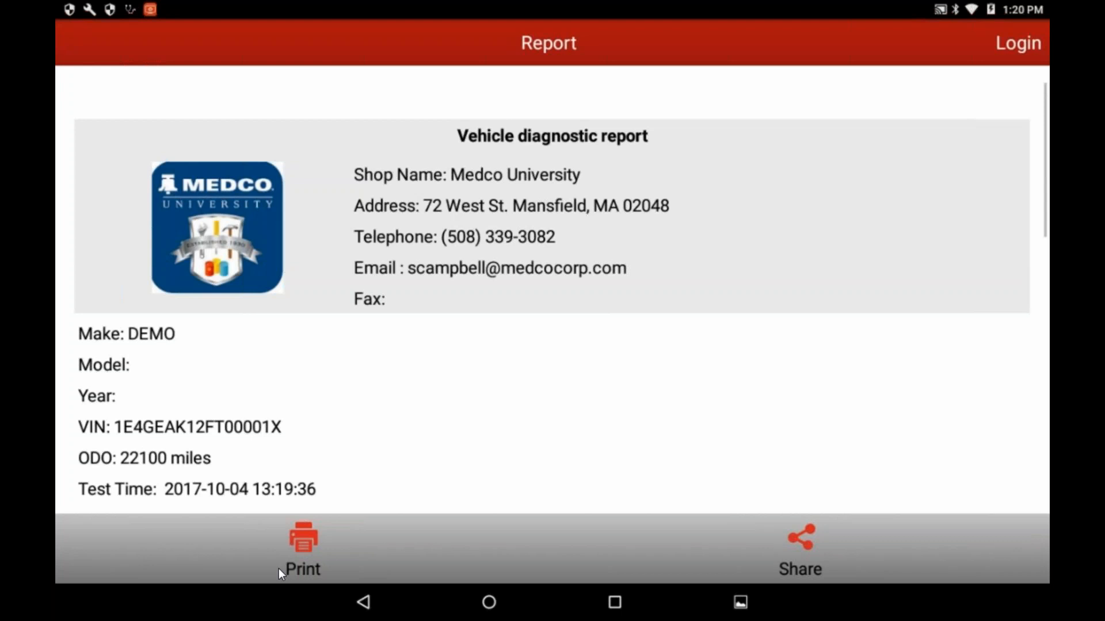
{"action": "scroll", "scroll_direction": "down", "scroll_amount": 3}
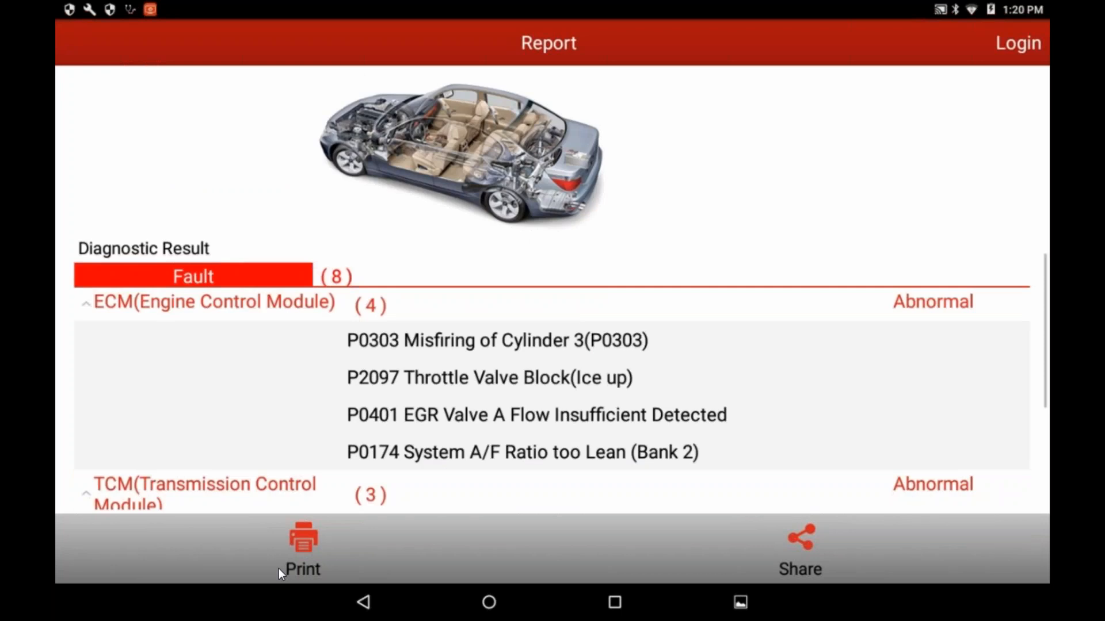
{"action": "scroll", "scroll_direction": "down", "scroll_amount": 3}
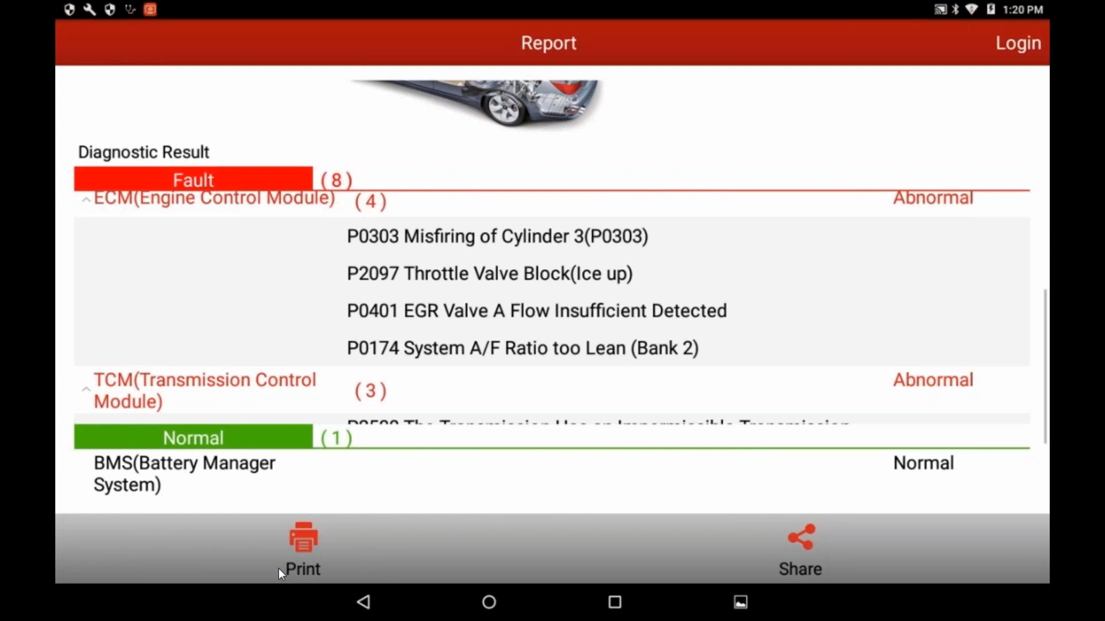
{"action": "scroll", "scroll_direction": "down", "scroll_amount": 3}
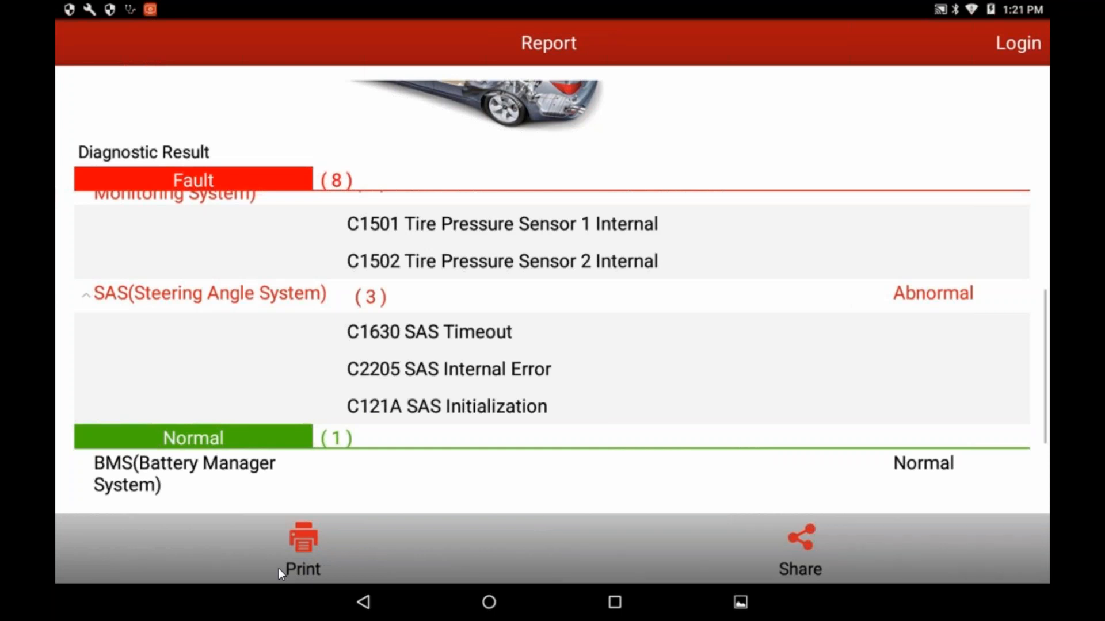
Share the report via the Hammermill print service
{"action": "left_click", "coordinate": [798, 550]}
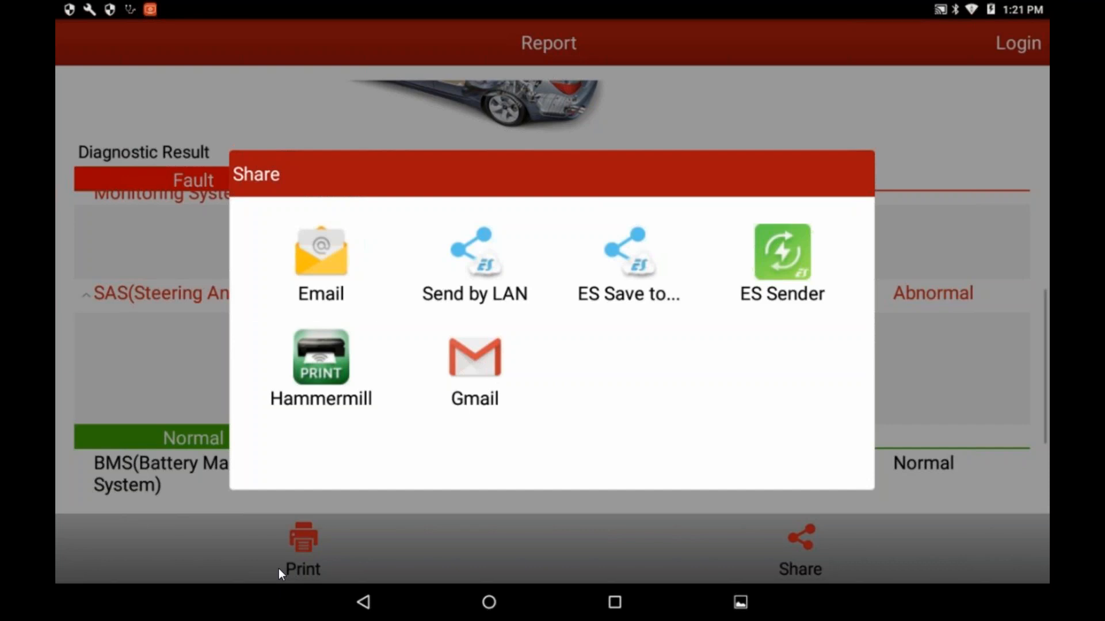
{"action": "left_click", "coordinate": [321, 359]}
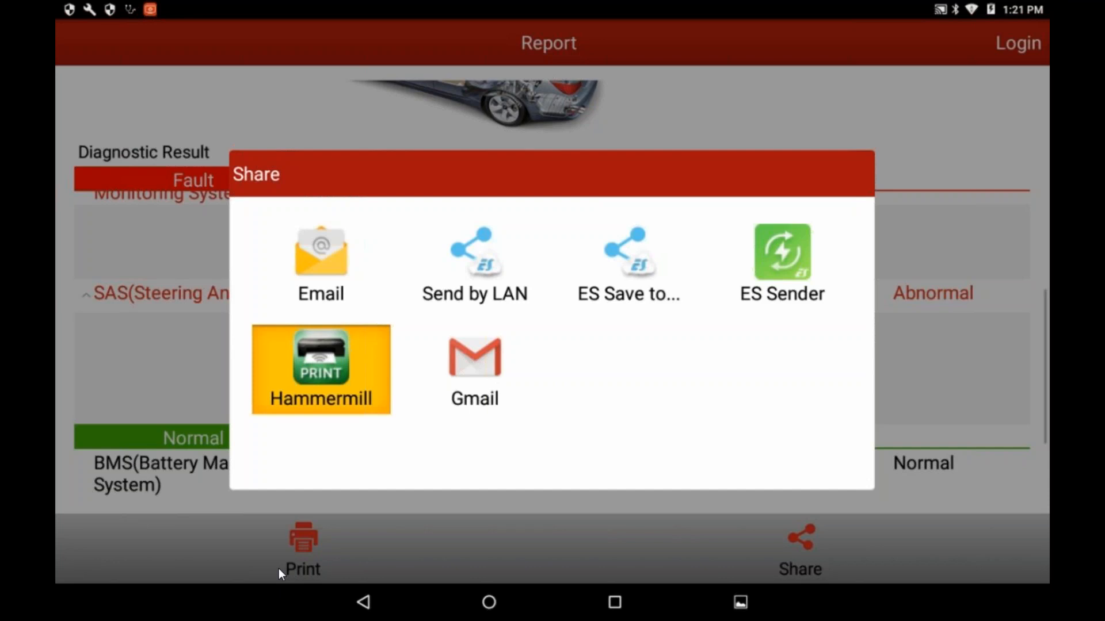
Hand the report PDF to Hammermill Print and answer the render library prompt
{"action": "left_click", "coordinate": [320, 368]}
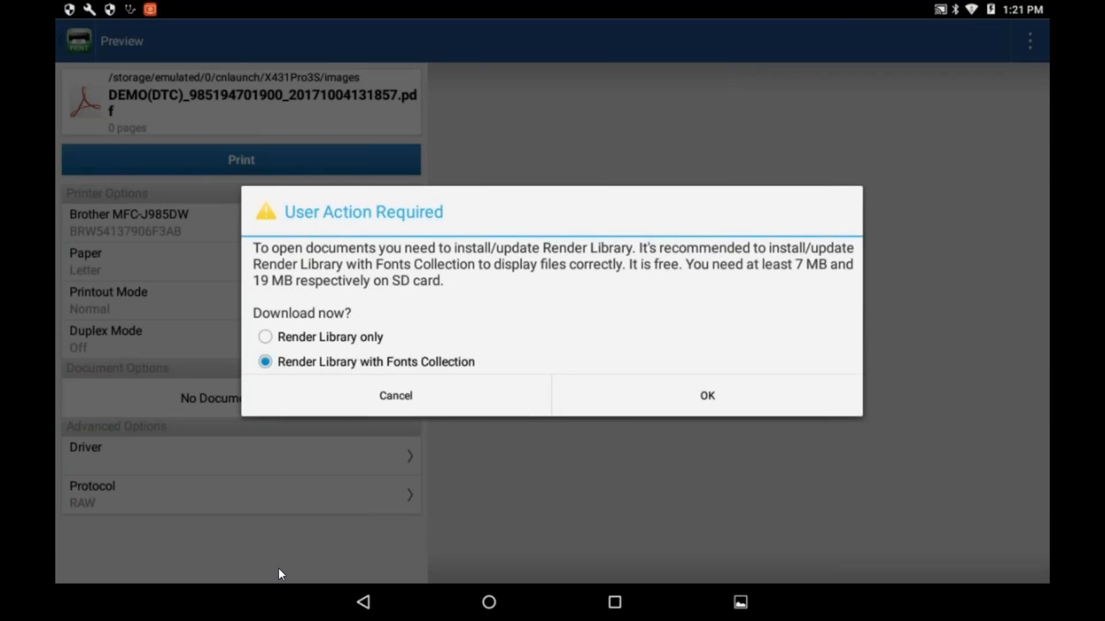
{"action": "left_click", "coordinate": [705, 395]}
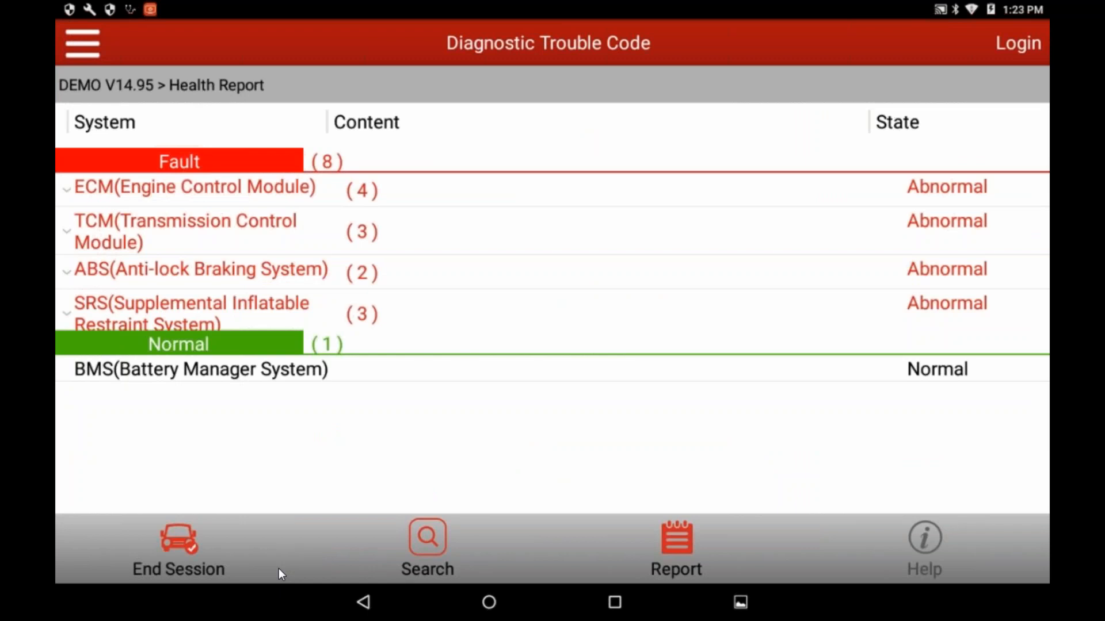
Leave the health report via the main menu toward the profile options
{"action": "left_click", "coordinate": [80, 43]}
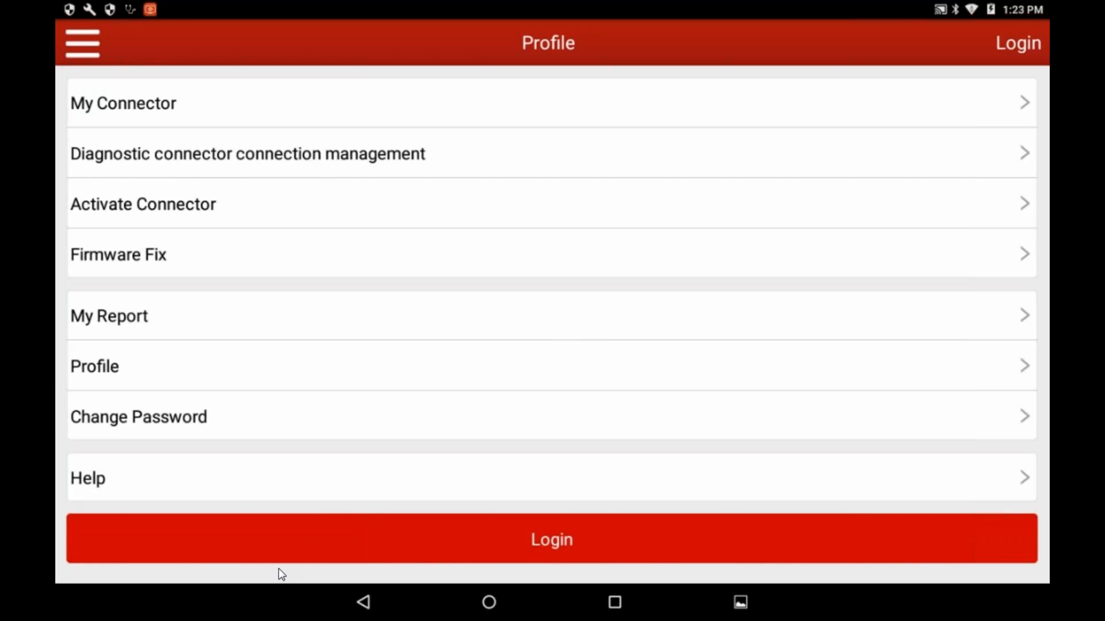
{"action": "left_click", "coordinate": [109, 315]}
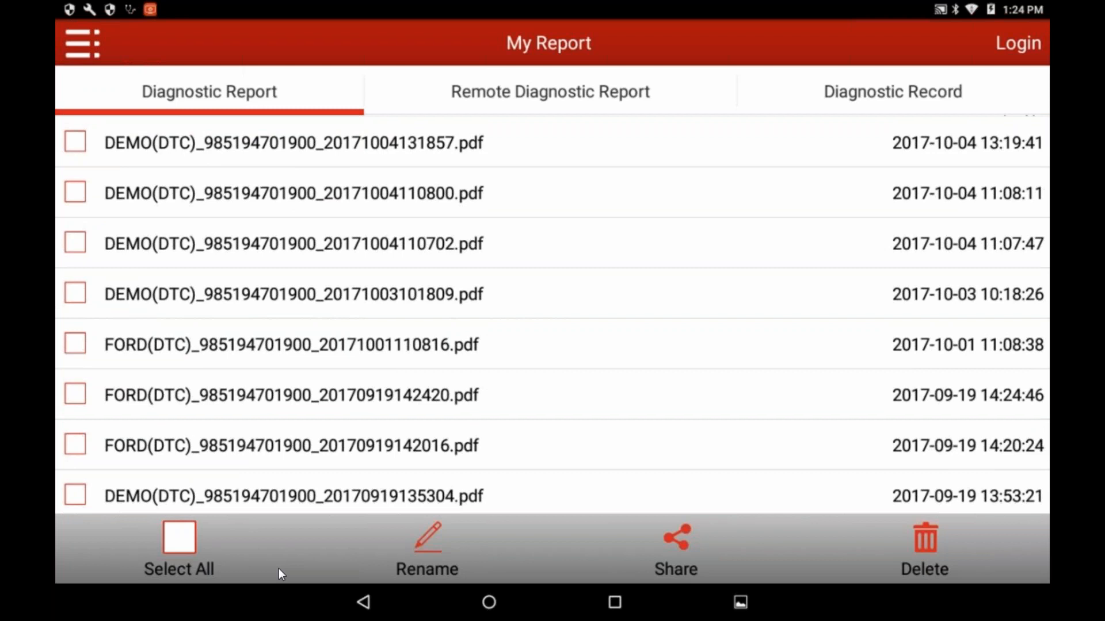
{"action": "left_click", "coordinate": [294, 141]}
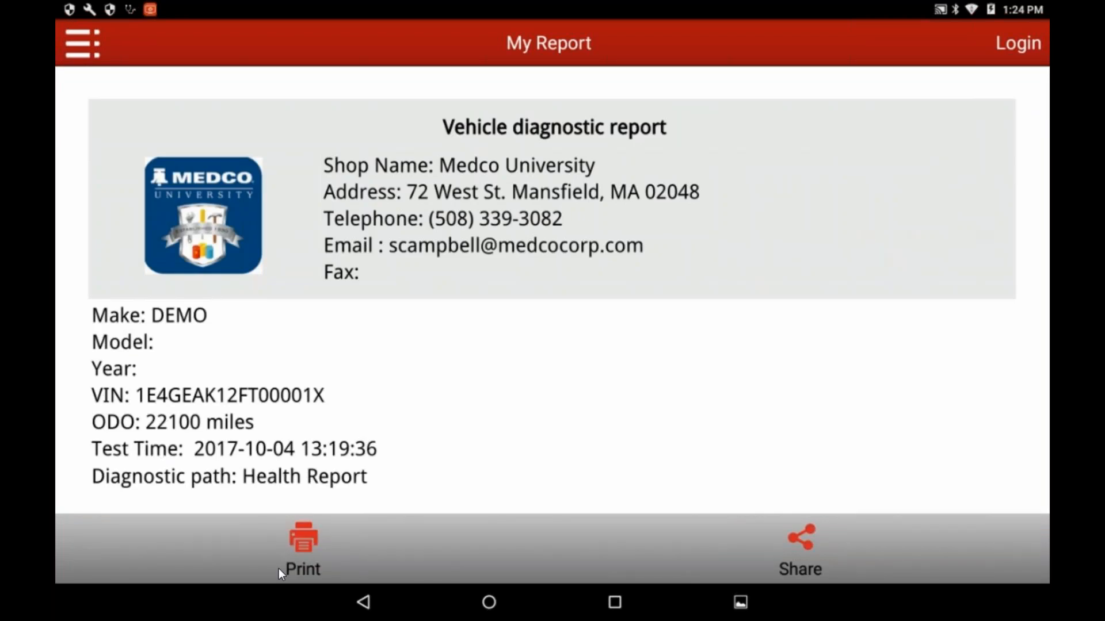
{"action": "left_click", "coordinate": [798, 550]}
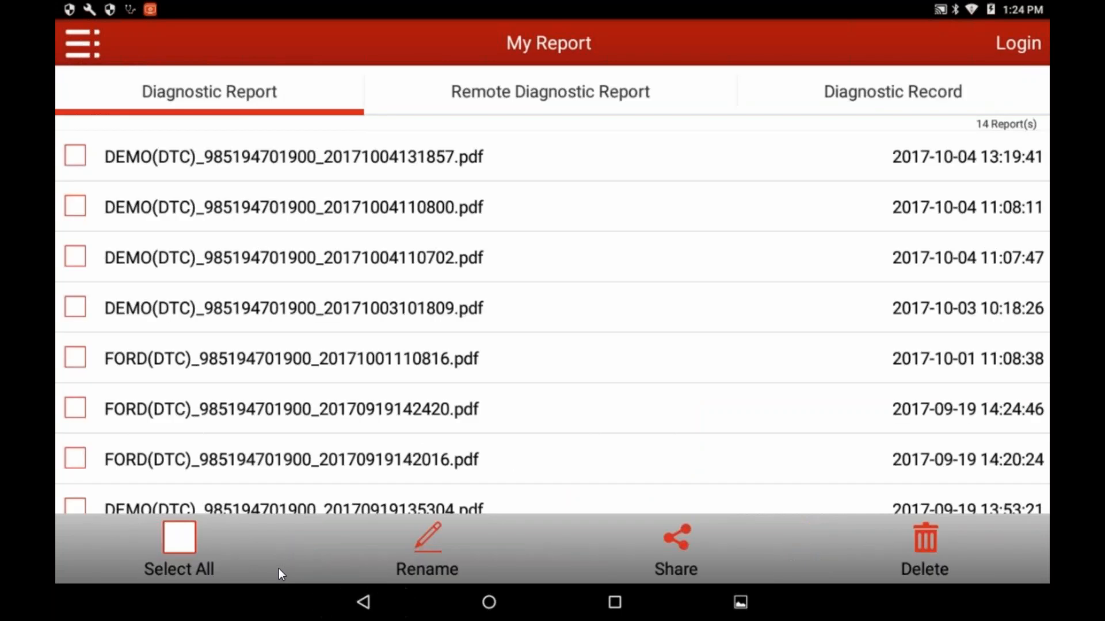
{"action": "left_click", "coordinate": [81, 42]}
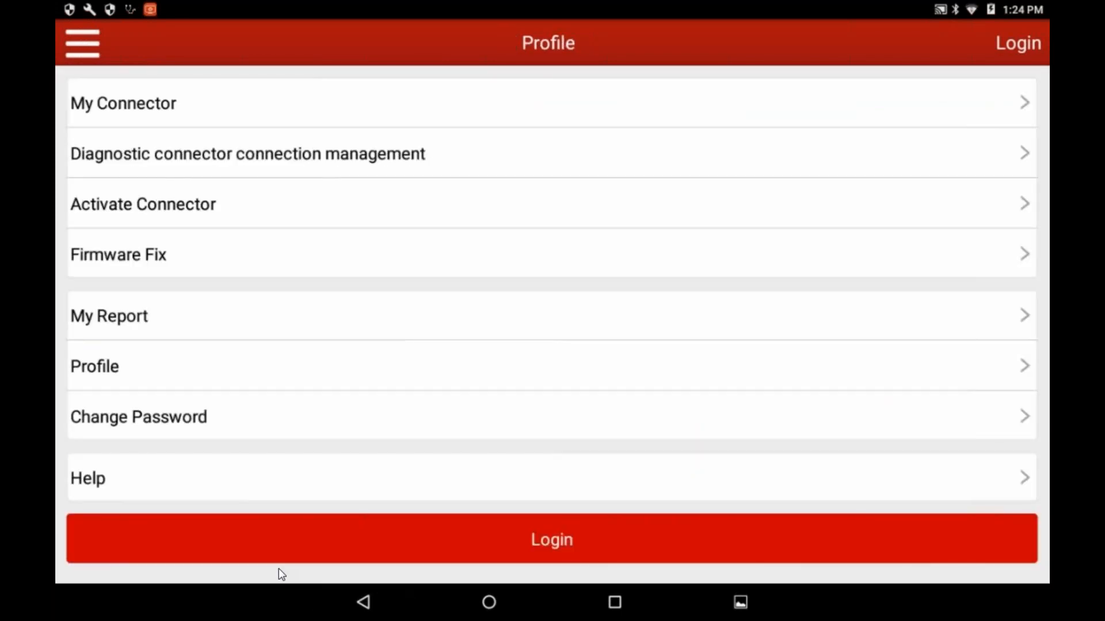
{"action": "left_click", "coordinate": [364, 602]}
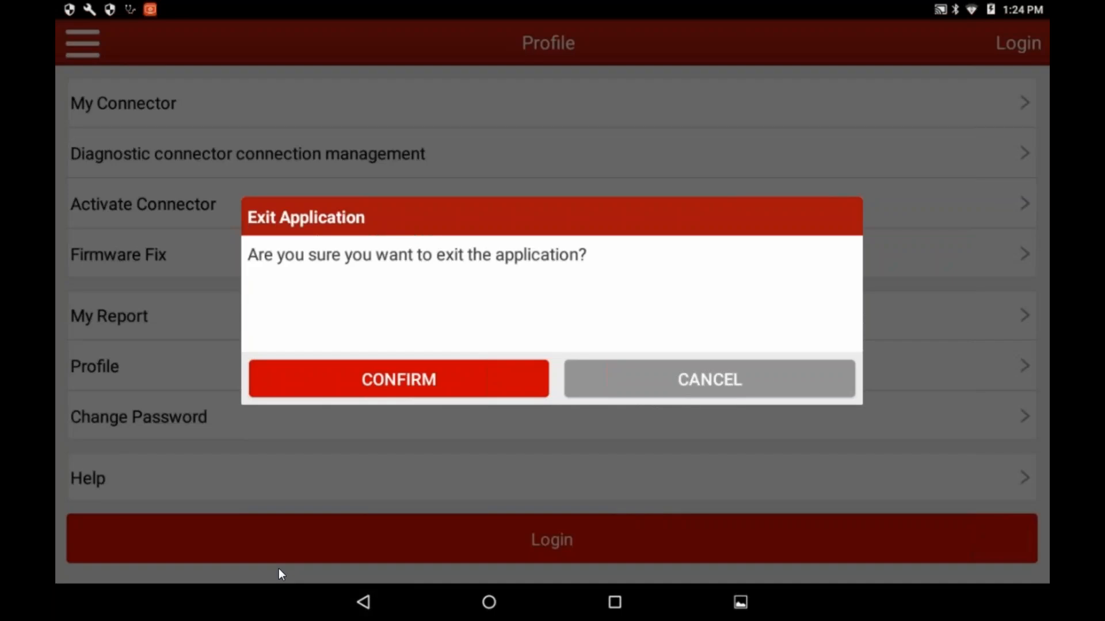
{"action": "left_click", "coordinate": [398, 379]}
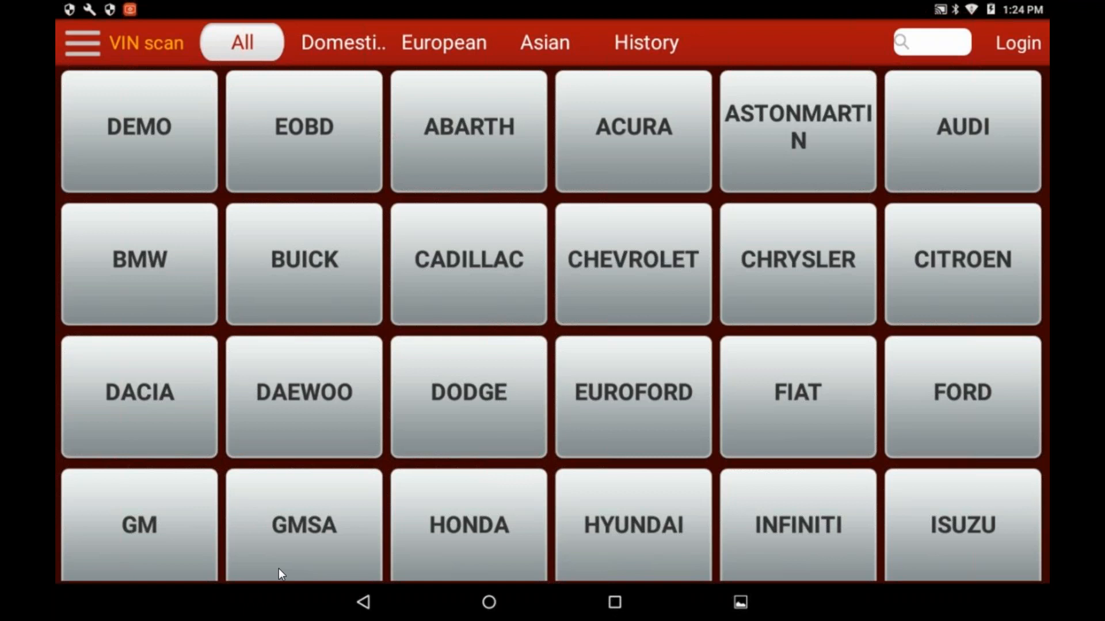
{"action": "left_click", "coordinate": [81, 43]}
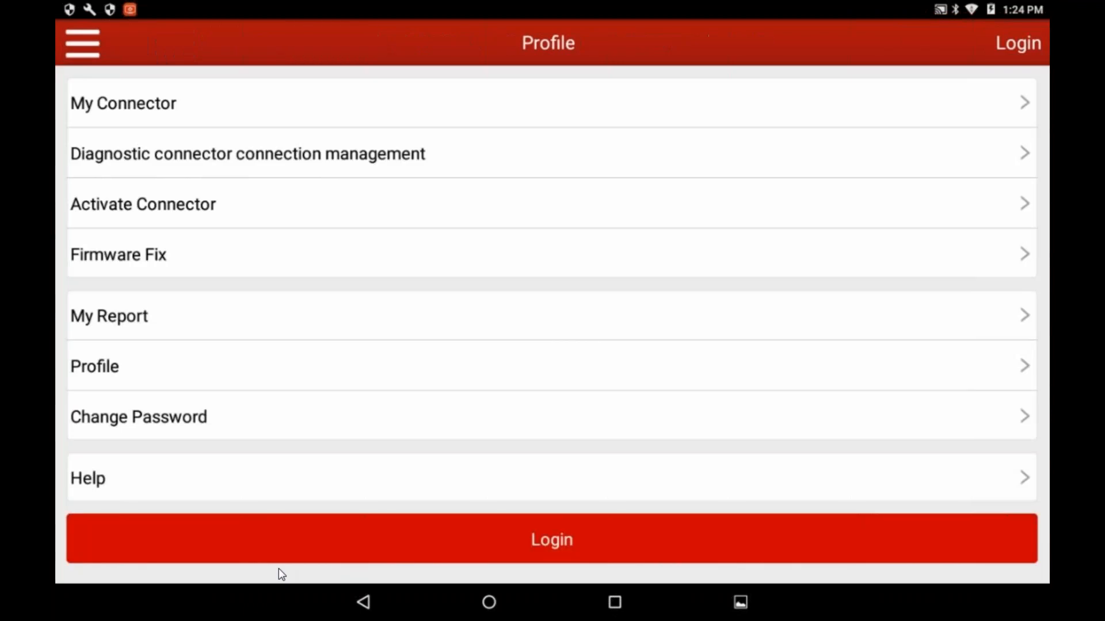
Delete the second DEMO(DTC) PDF from My Report, leaving 13 saved reports
{"action": "left_click", "coordinate": [110, 315]}
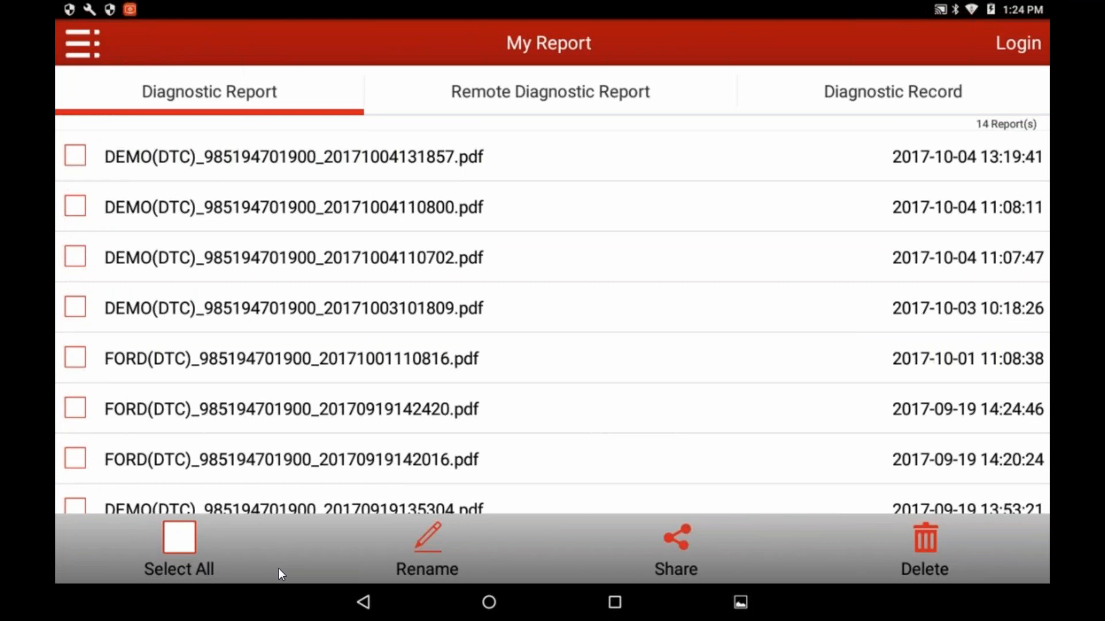
{"action": "left_click", "coordinate": [292, 156]}
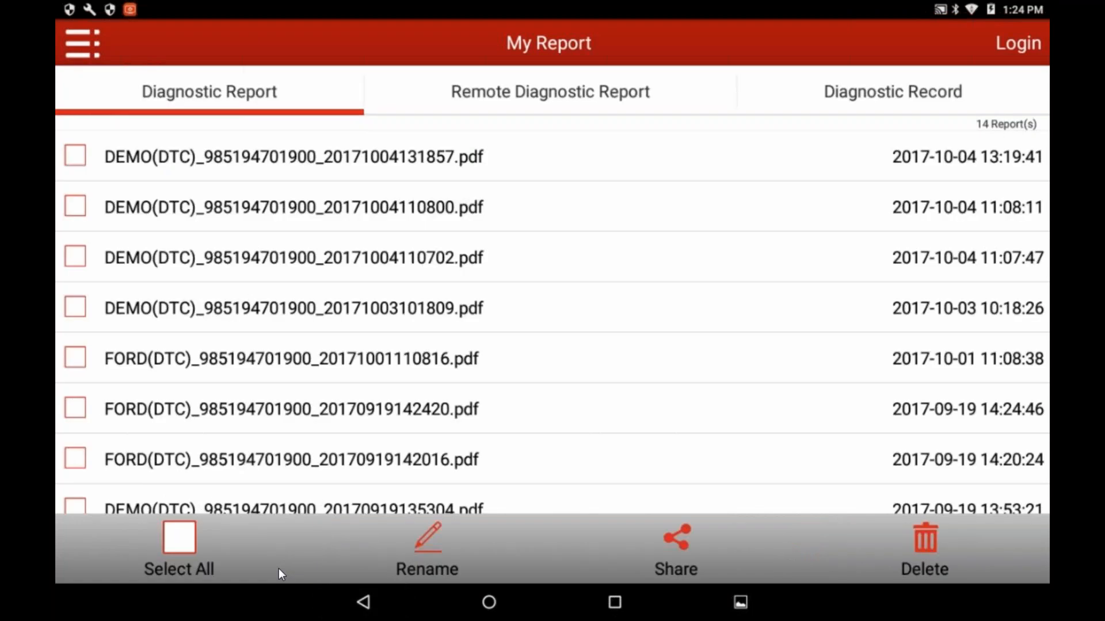
{"action": "left_click", "coordinate": [76, 206]}
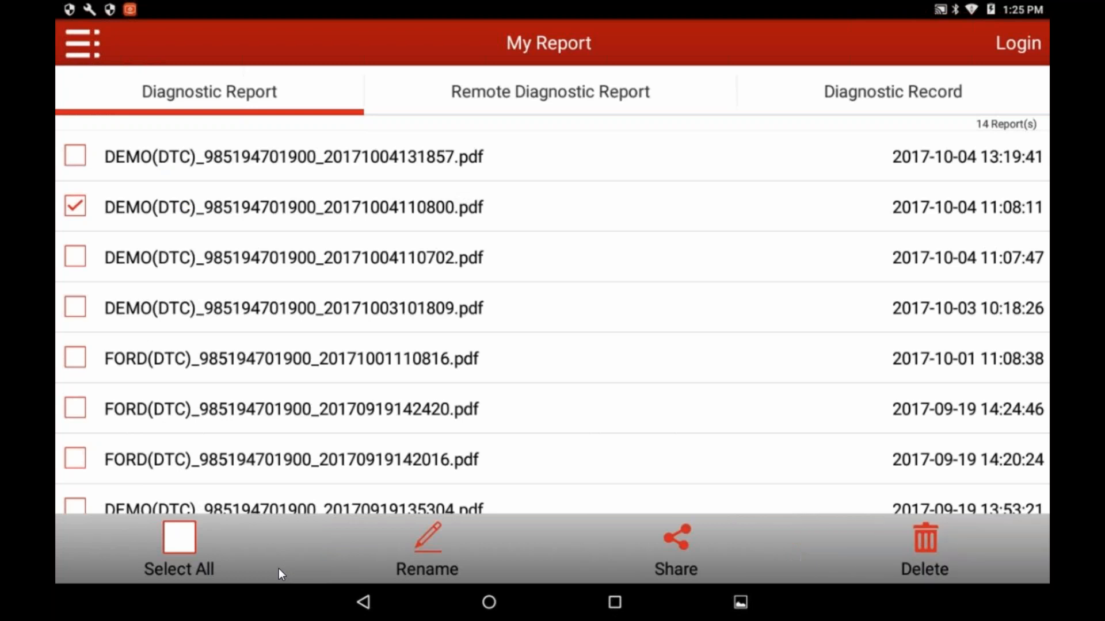
{"action": "left_click", "coordinate": [924, 550]}
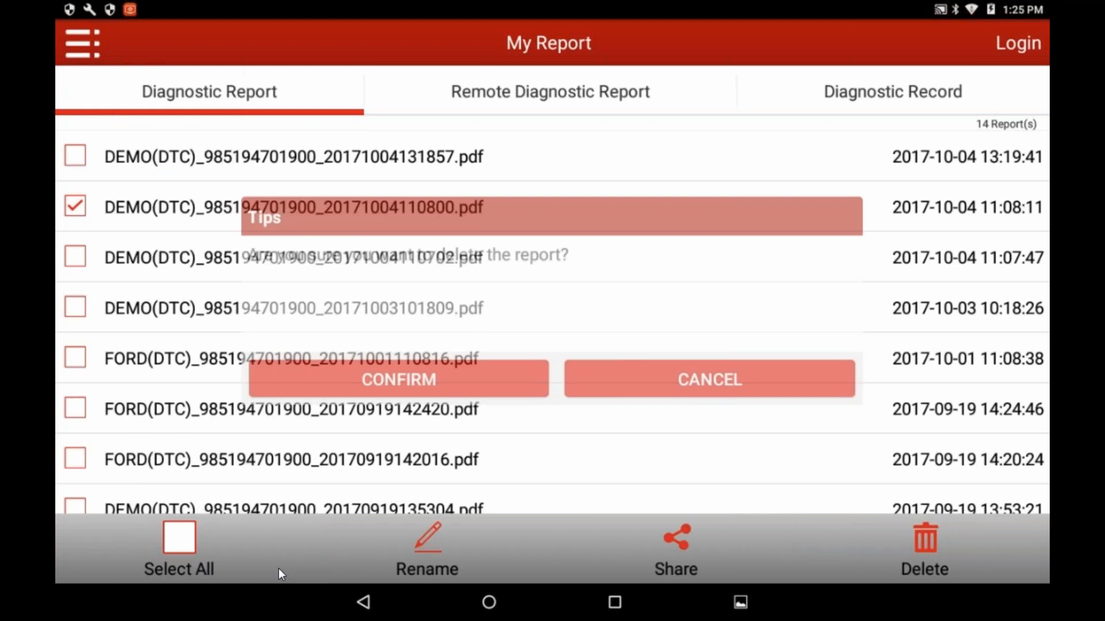
{"action": "left_click", "coordinate": [924, 550]}
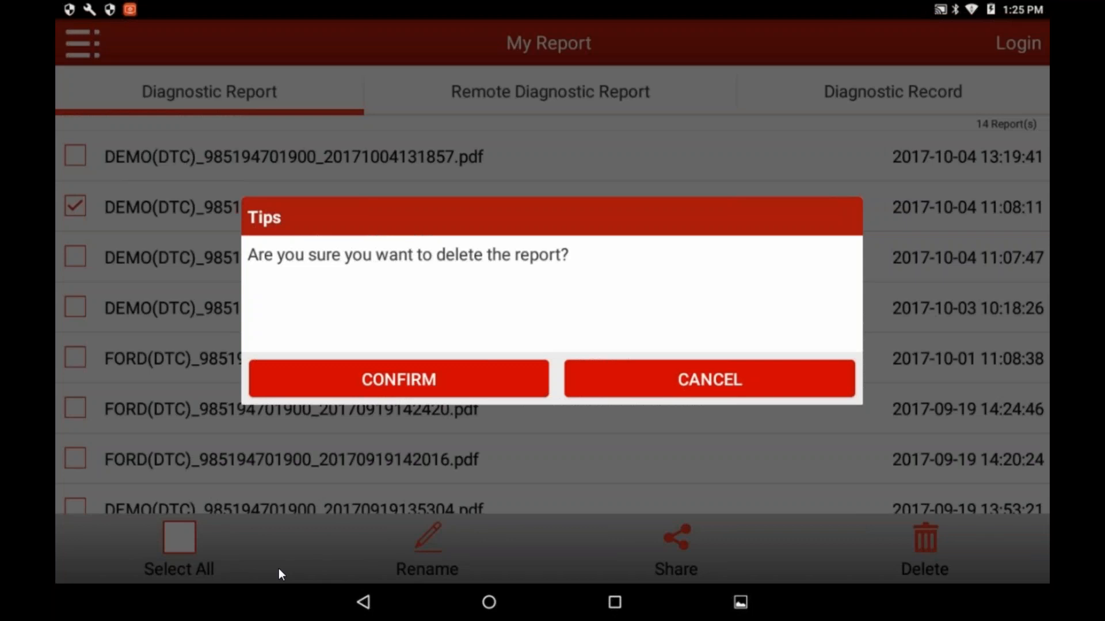
{"action": "left_click", "coordinate": [398, 378]}
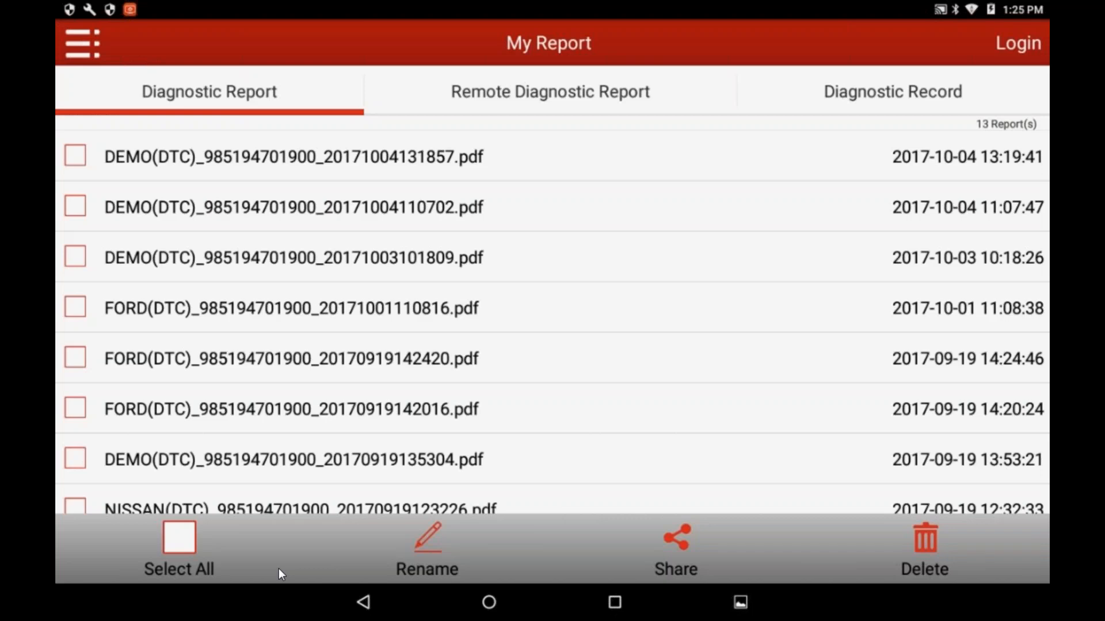
Exit the diagnostic app and relaunch X-431 PRO3 from the home screen
{"action": "scroll", "scroll_direction": "down", "scroll_amount": 3}
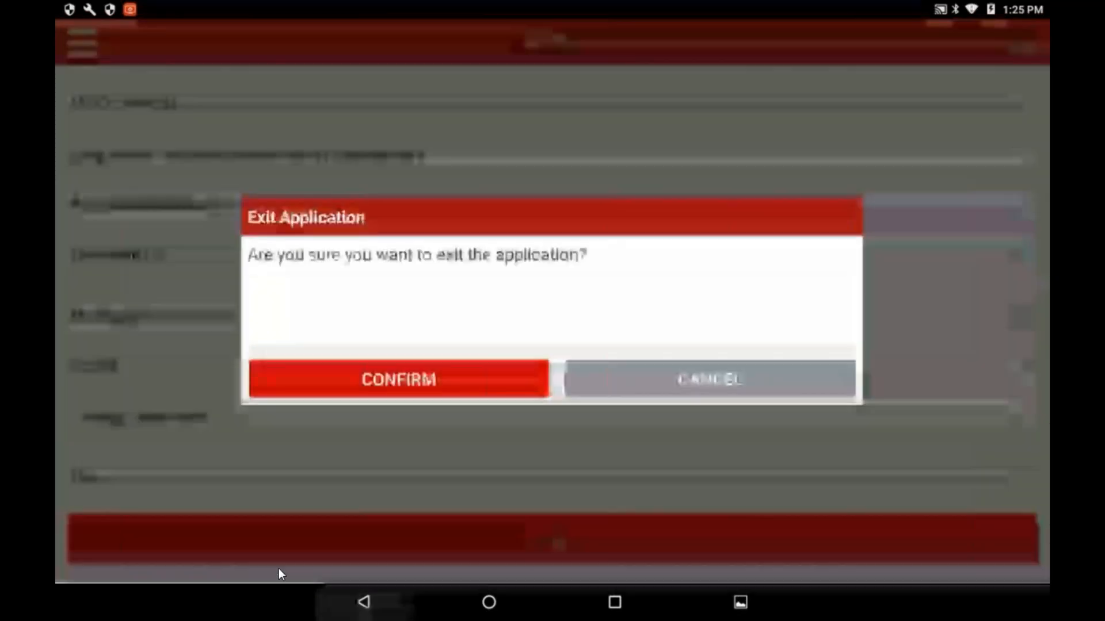
{"action": "left_click", "coordinate": [398, 380]}
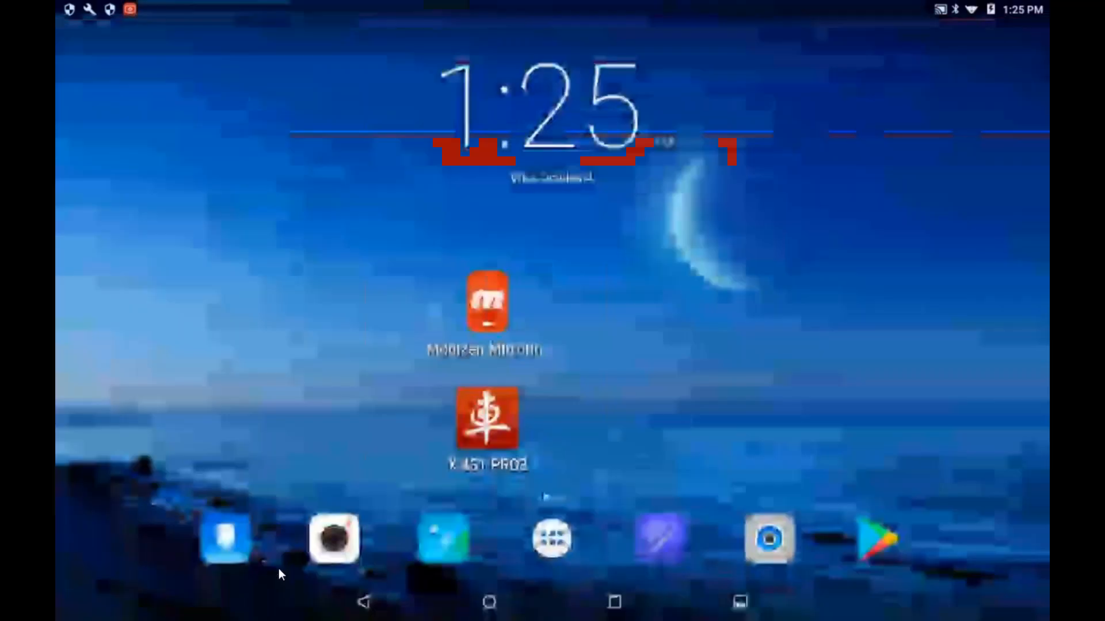
{"action": "left_click", "coordinate": [488, 418]}
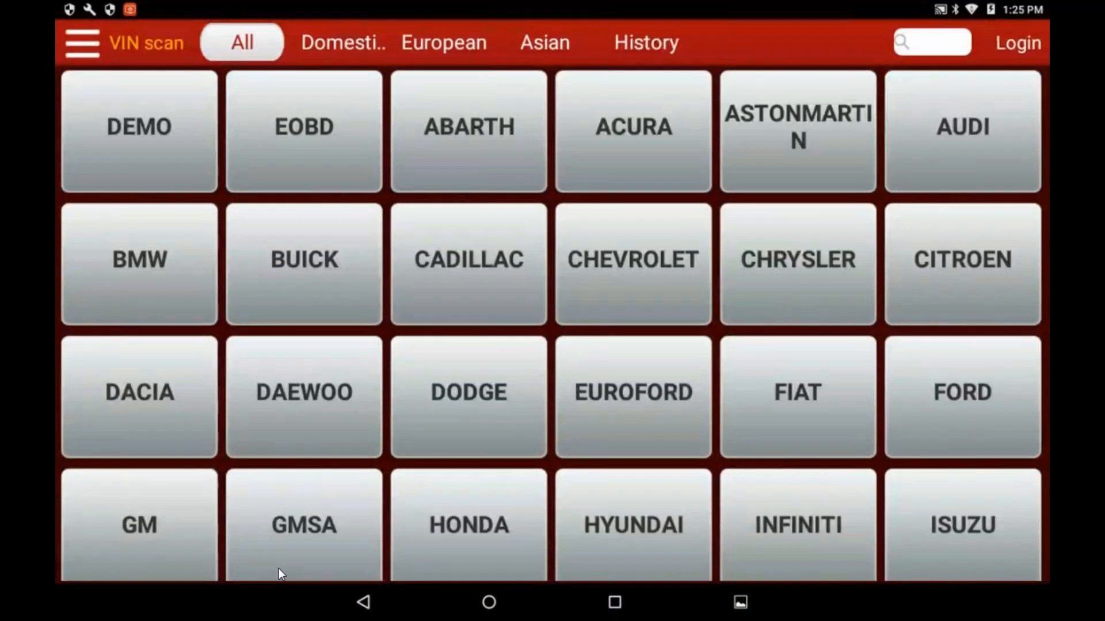
Start a fresh DEMO V14.95 session and run the System Scan
{"action": "left_click", "coordinate": [139, 130]}
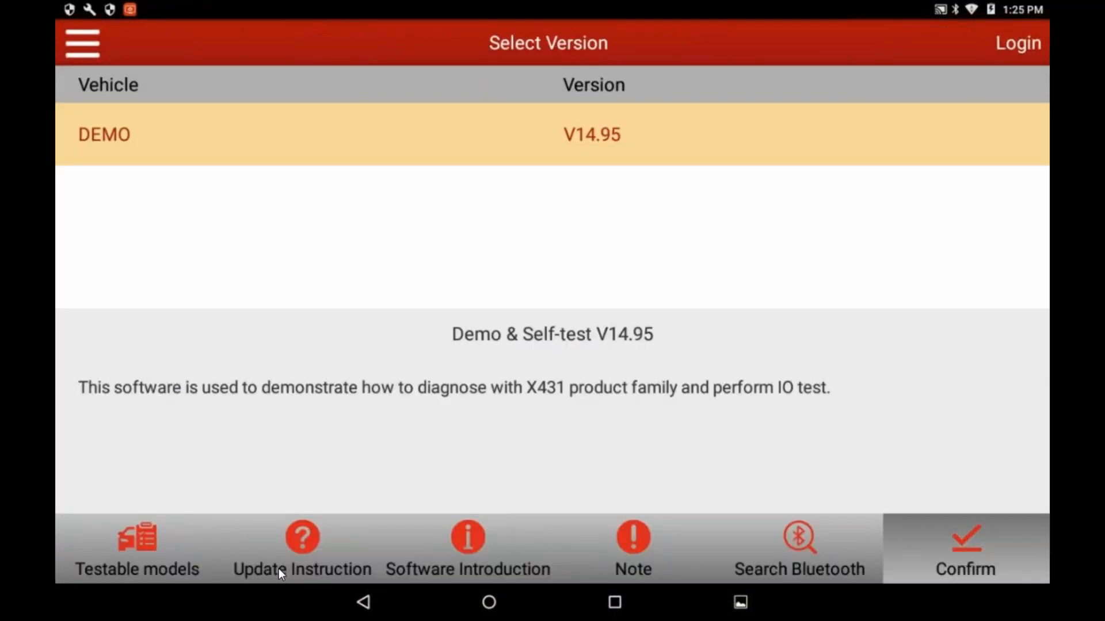
{"action": "left_click", "coordinate": [965, 548]}
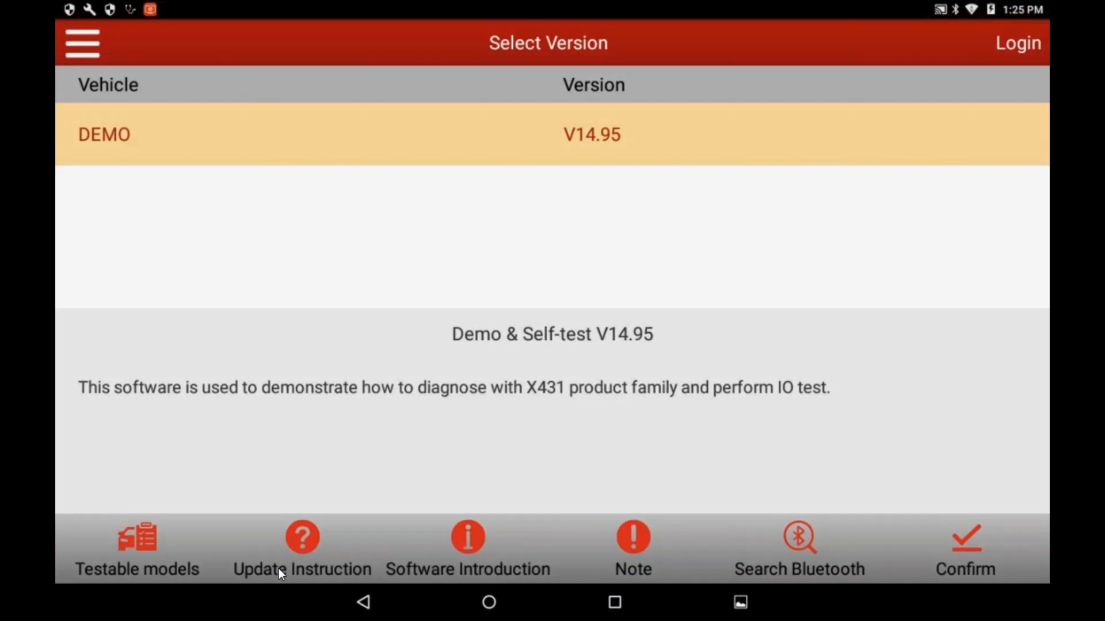
{"action": "left_click", "coordinate": [965, 550]}
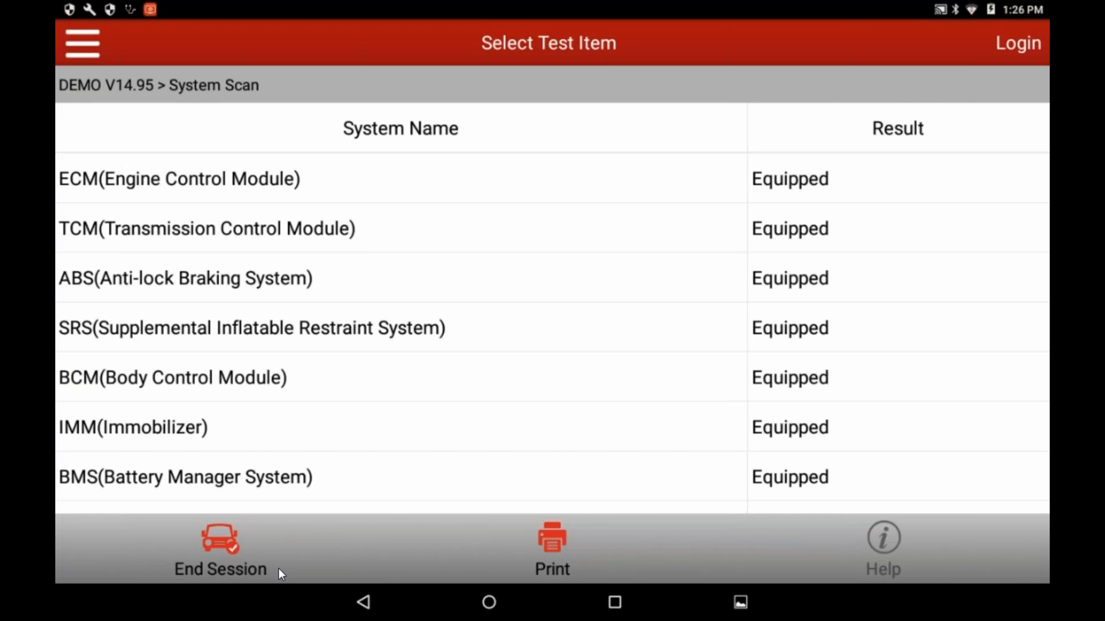
Select the ECM (Engine Control Module) row from the System Scan results to reach its function menu
{"action": "scroll", "scroll_direction": "down", "scroll_amount": 3}
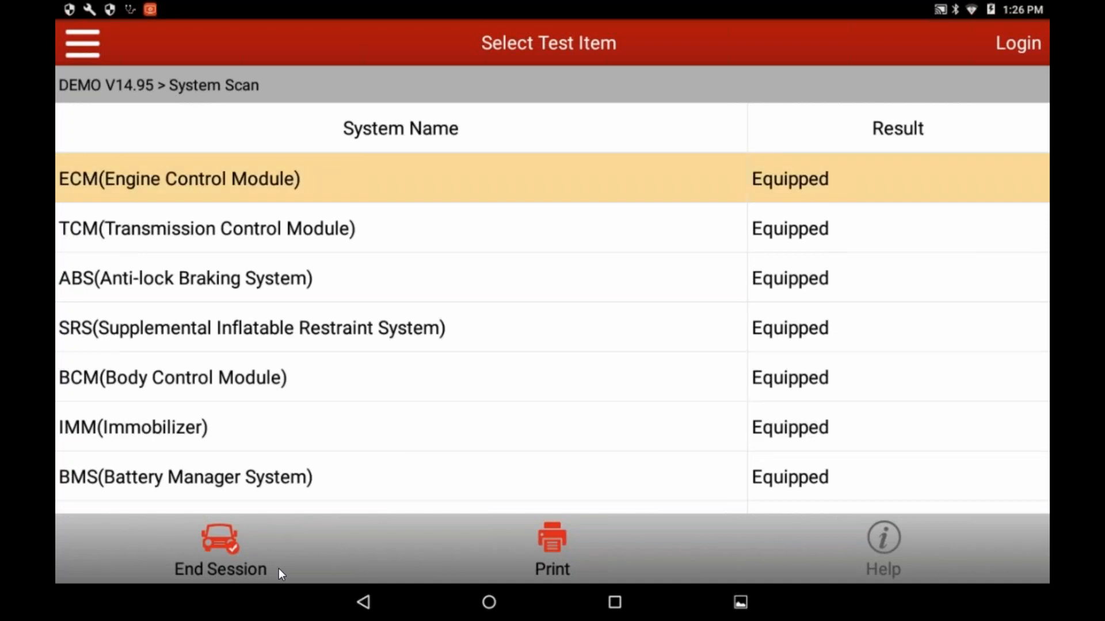
{"action": "left_click", "coordinate": [179, 179]}
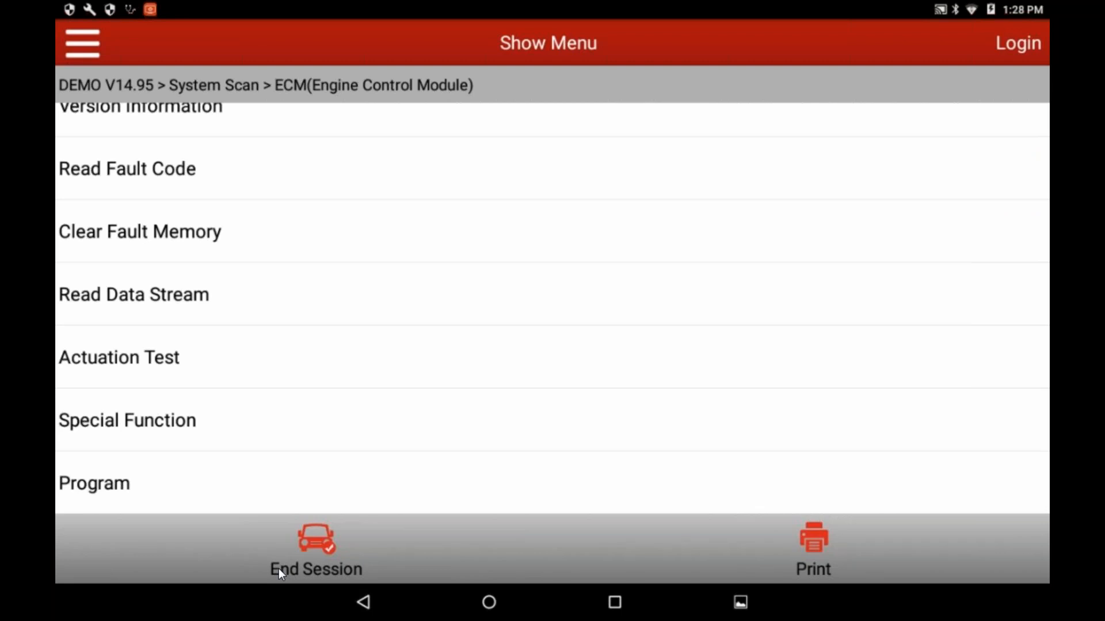
Start the ECM Program function, acknowledging the ignition-off prompt and the firmware-upgrade-only note
{"action": "left_click", "coordinate": [93, 482]}
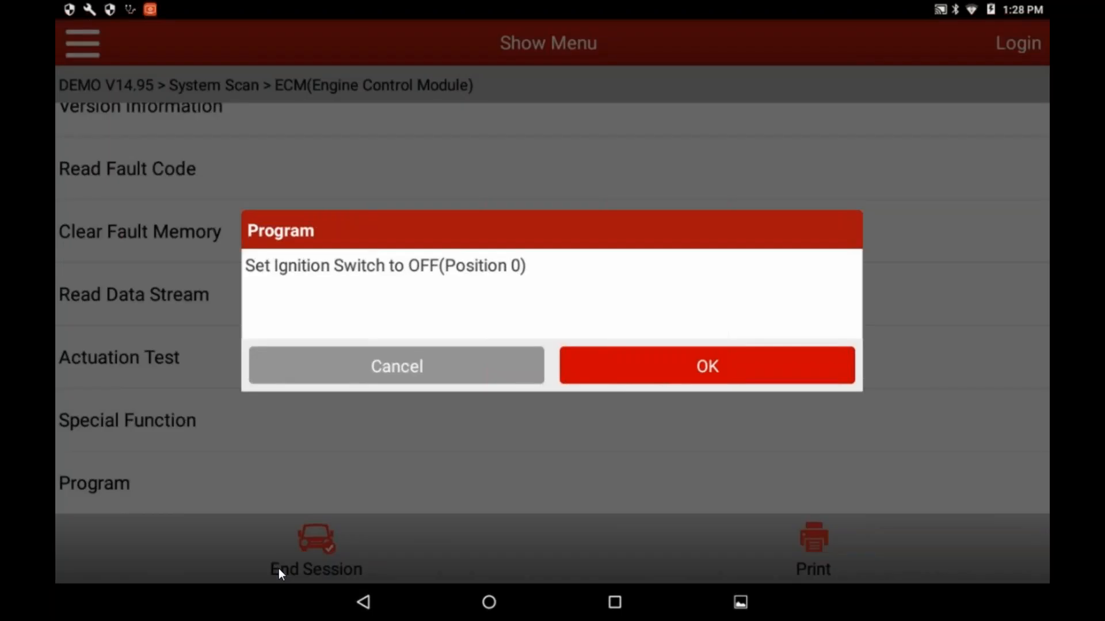
{"action": "left_click", "coordinate": [705, 366]}
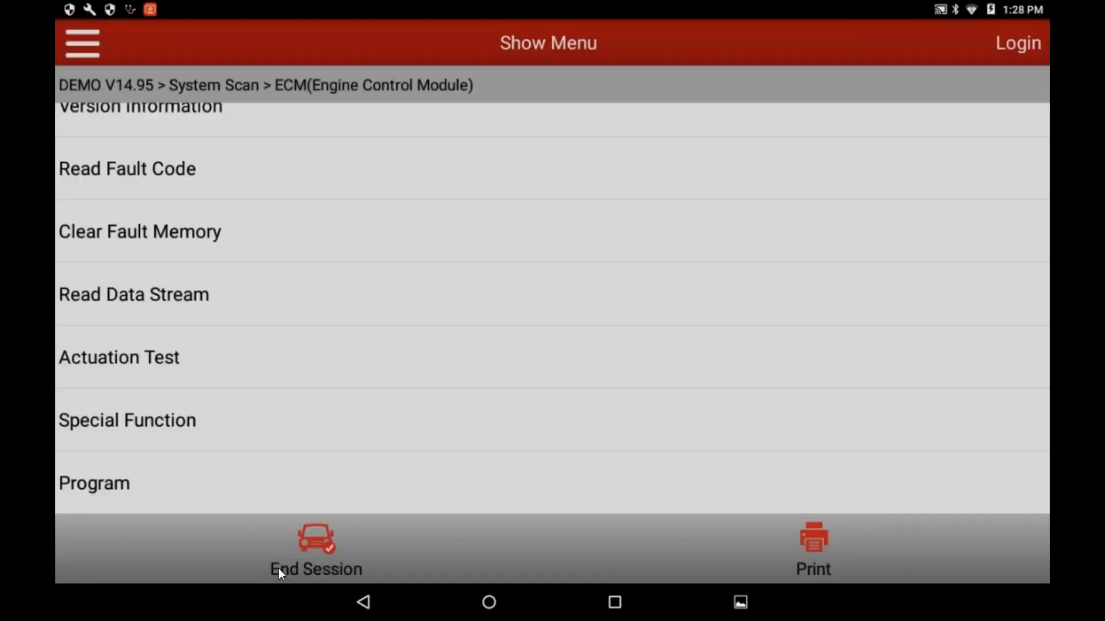
{"action": "left_click", "coordinate": [93, 482]}
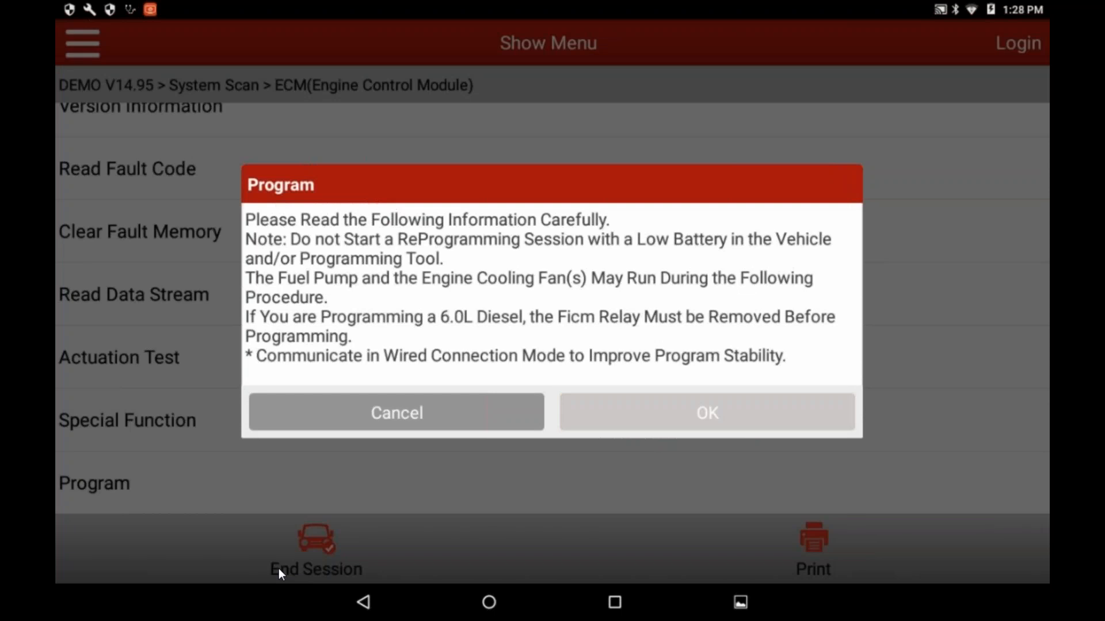
{"action": "left_click", "coordinate": [705, 412]}
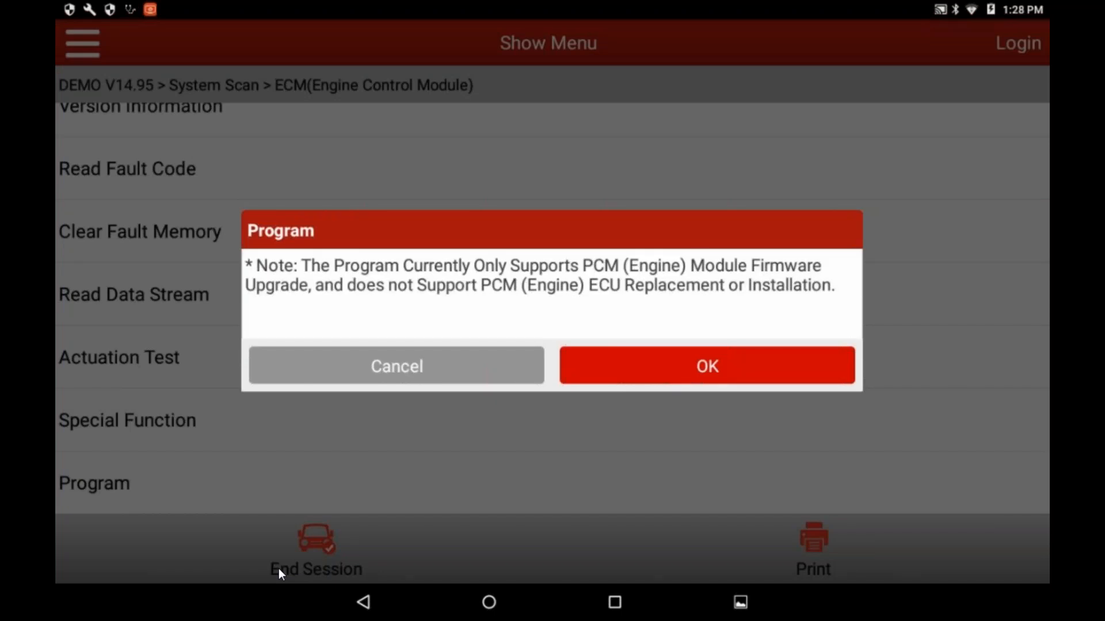
{"action": "left_click", "coordinate": [705, 365]}
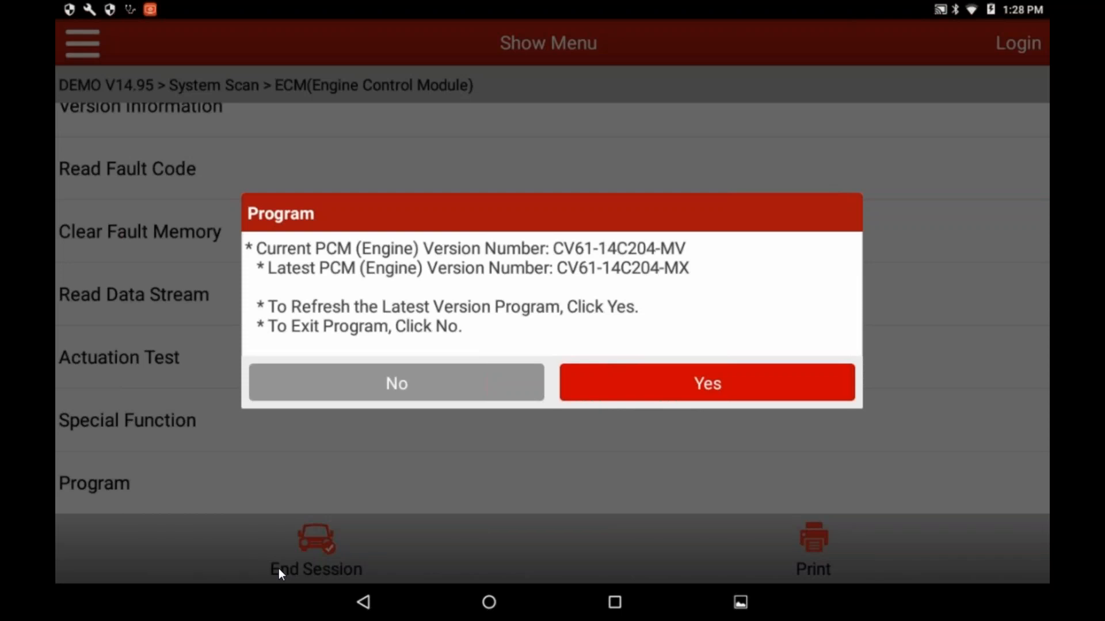
Agree to refresh the PCM to version CV61-14C204-MX and acknowledge progress through to completion
{"action": "left_click", "coordinate": [706, 382]}
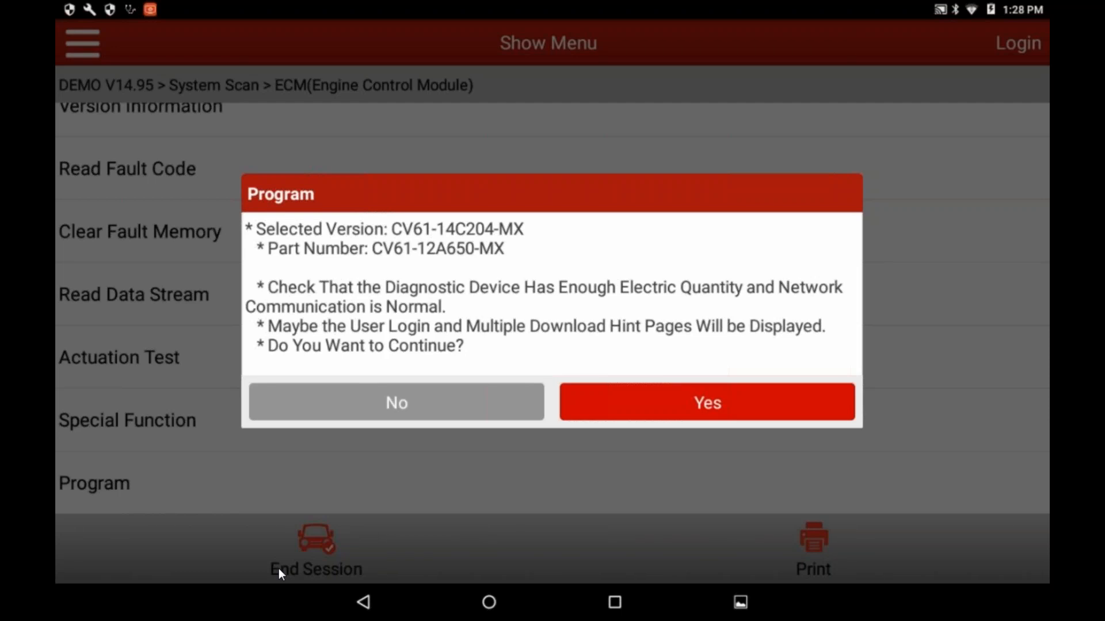
{"action": "left_click", "coordinate": [707, 403]}
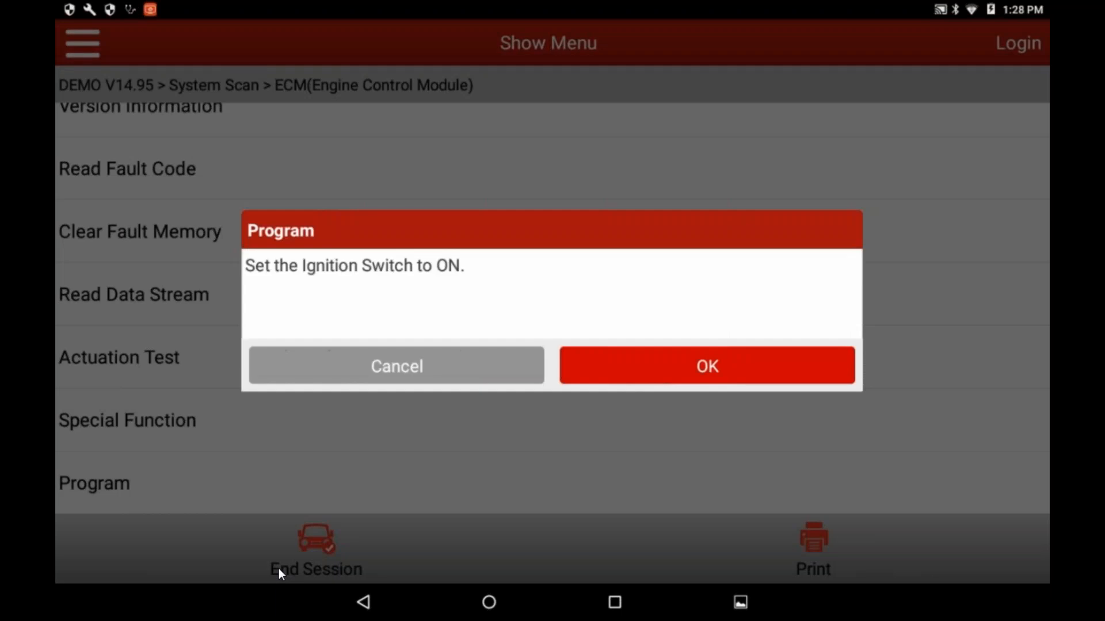
{"action": "left_click", "coordinate": [707, 366]}
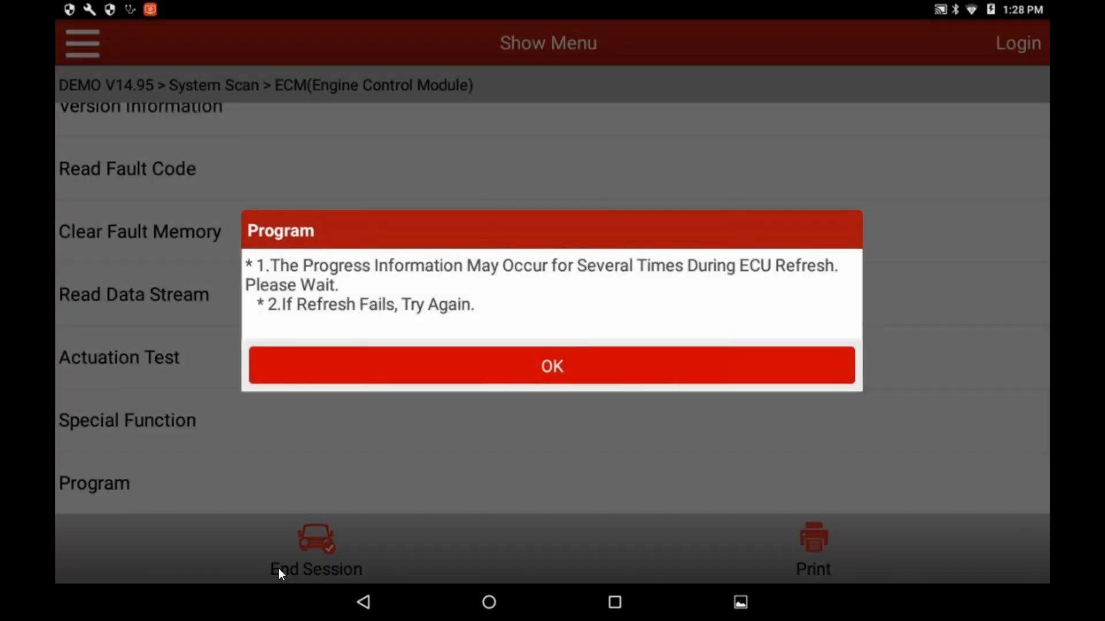
{"action": "left_click", "coordinate": [551, 366]}
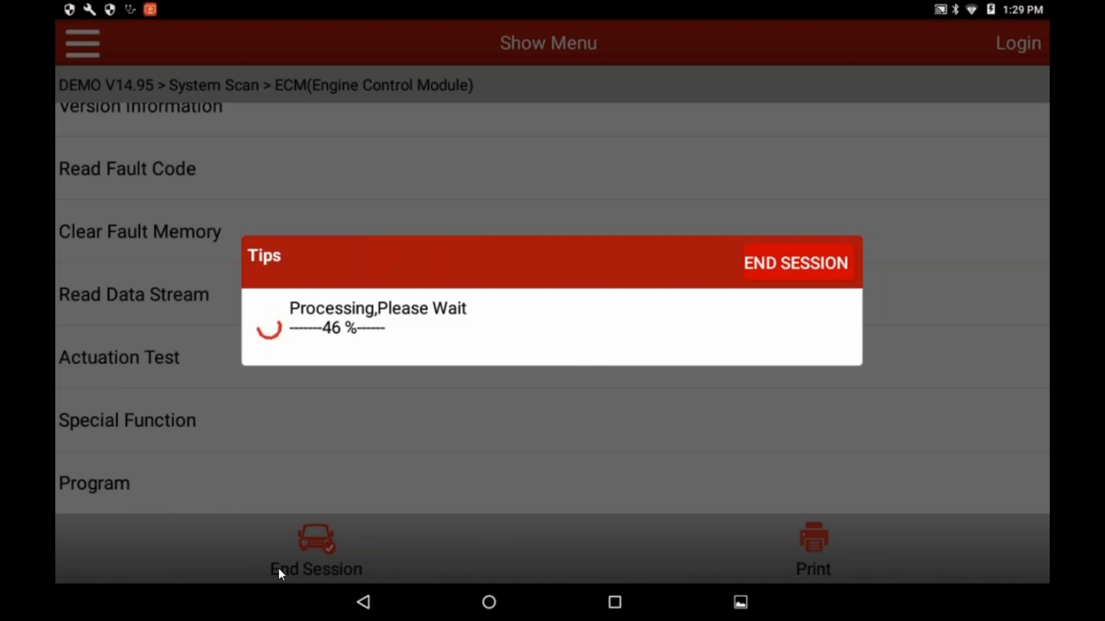
{"action": "left_click", "coordinate": [795, 262]}
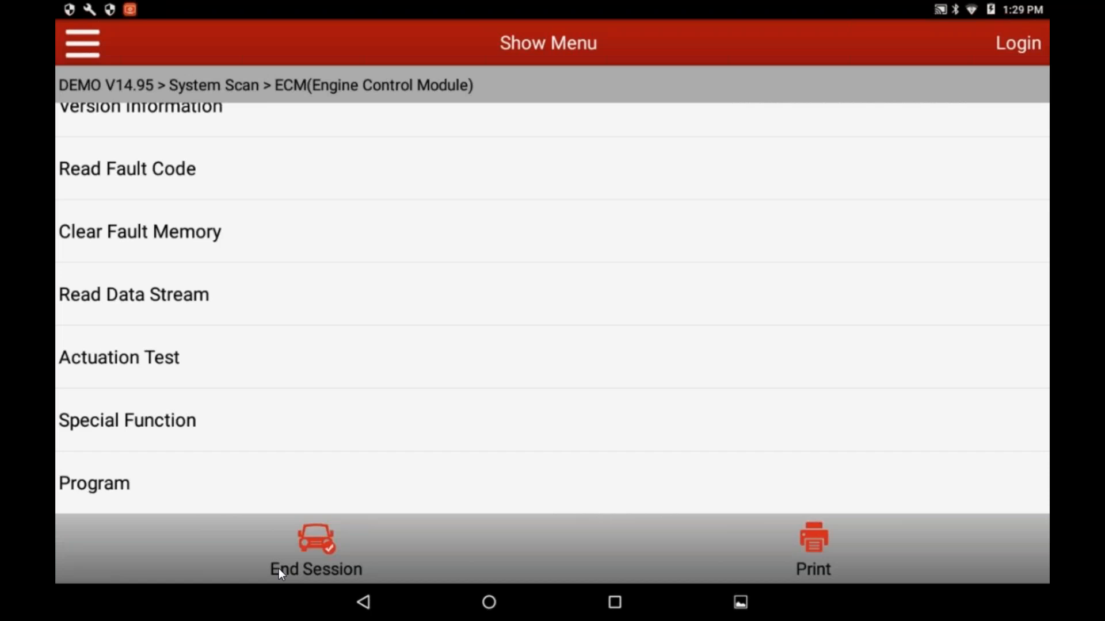
Back out of the ECM, confirm DEMO V14.95, revisit System Scan and return to Select Test Item
{"action": "left_click", "coordinate": [315, 550]}
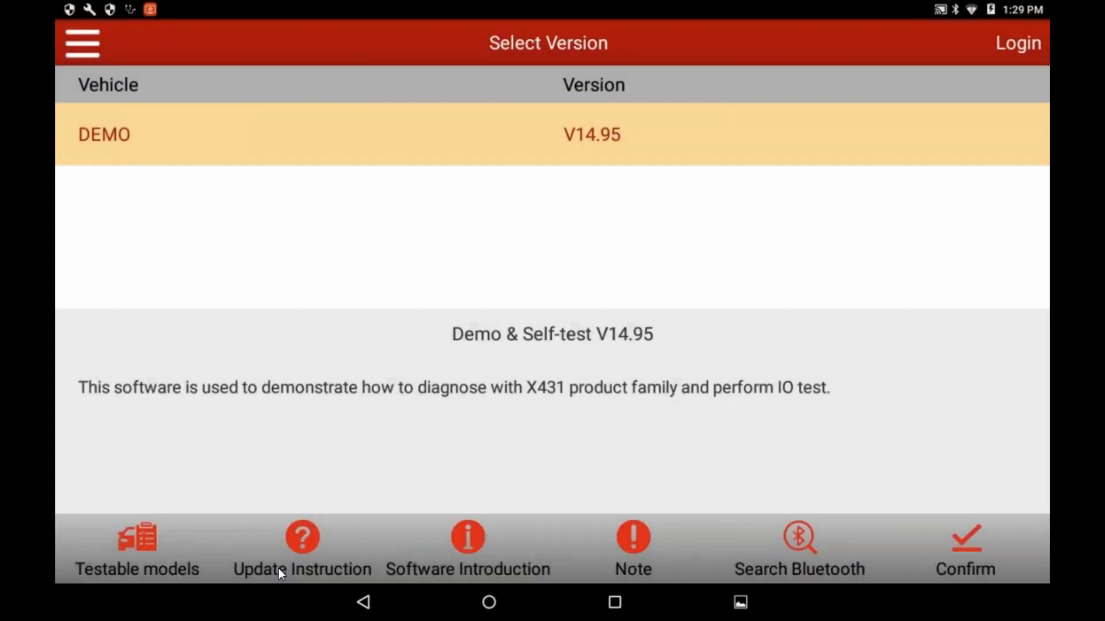
{"action": "left_click", "coordinate": [964, 550]}
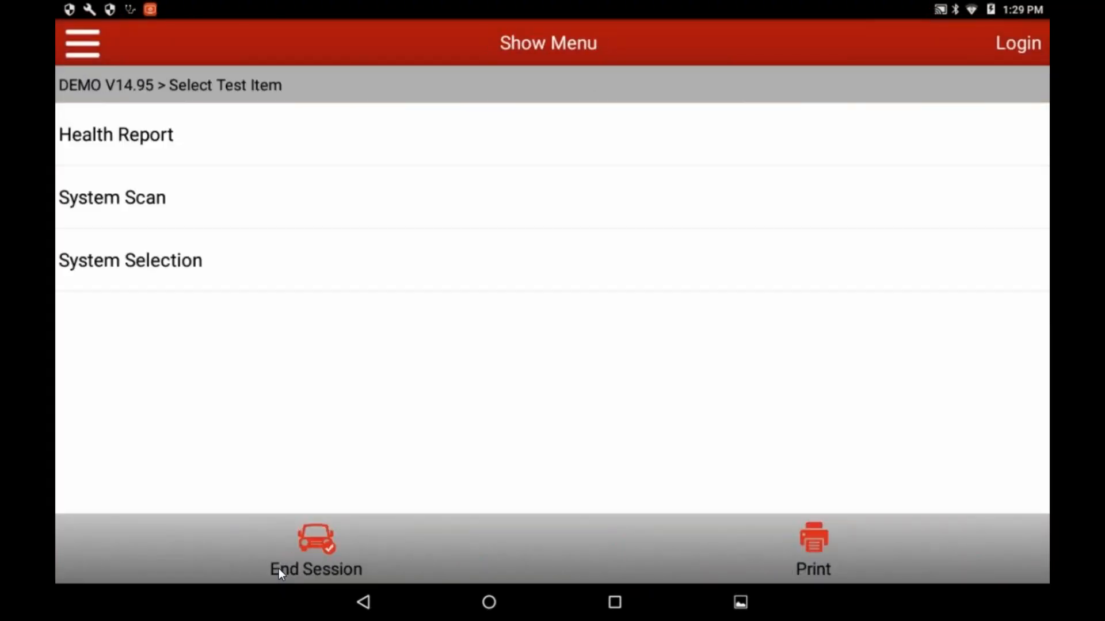
{"action": "left_click", "coordinate": [112, 197]}
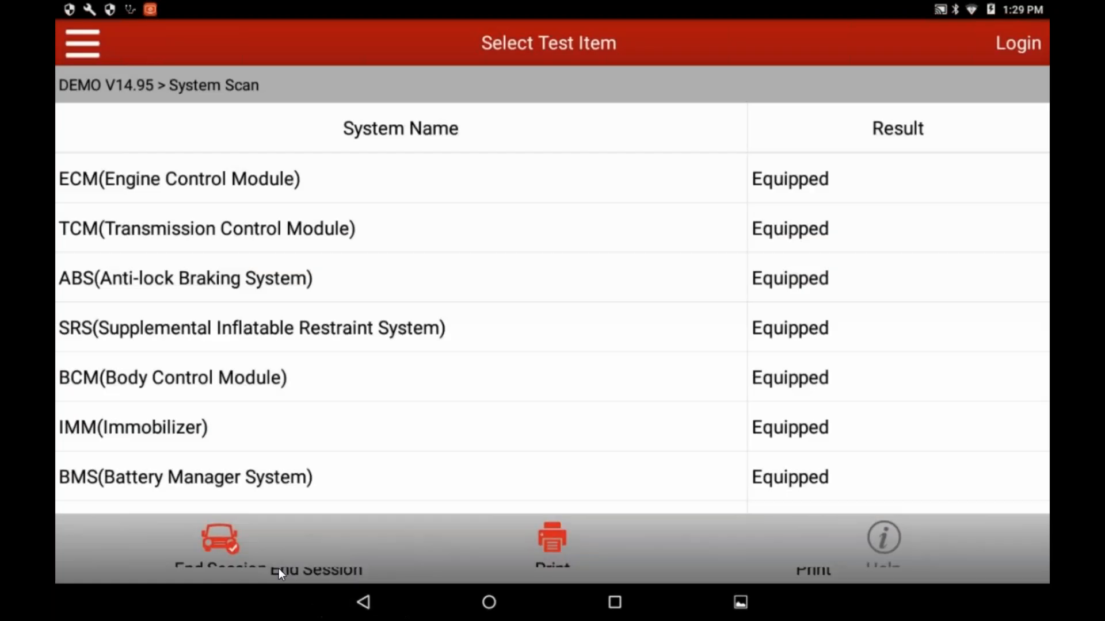
{"action": "left_click", "coordinate": [81, 42]}
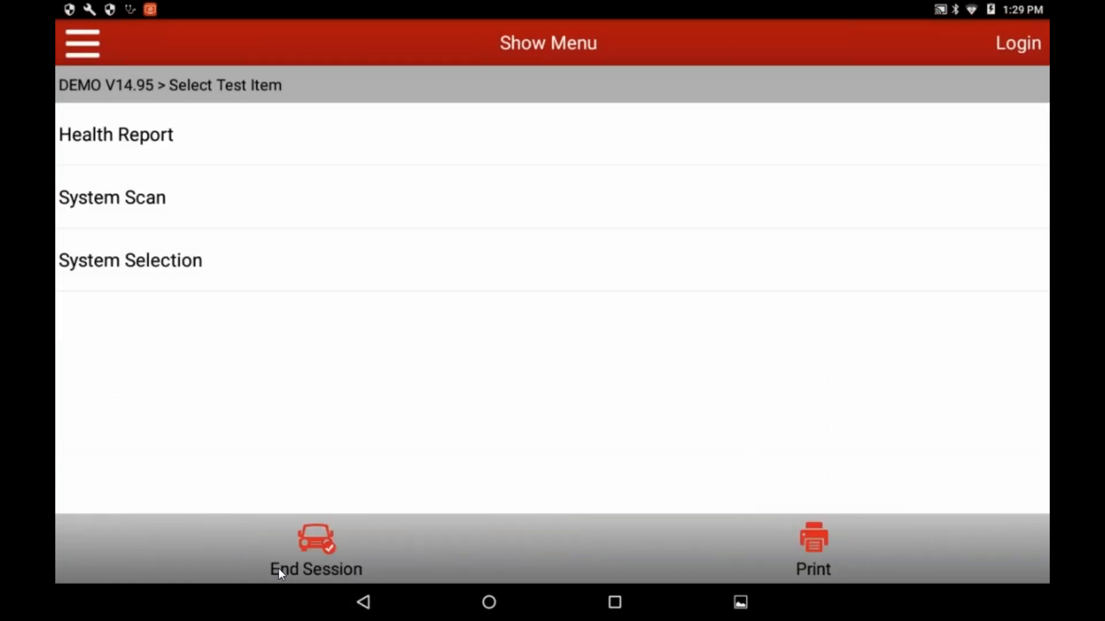
Enter System Selection, view the SRS airbag module's functions, and return to the system list
{"action": "left_click", "coordinate": [130, 260]}
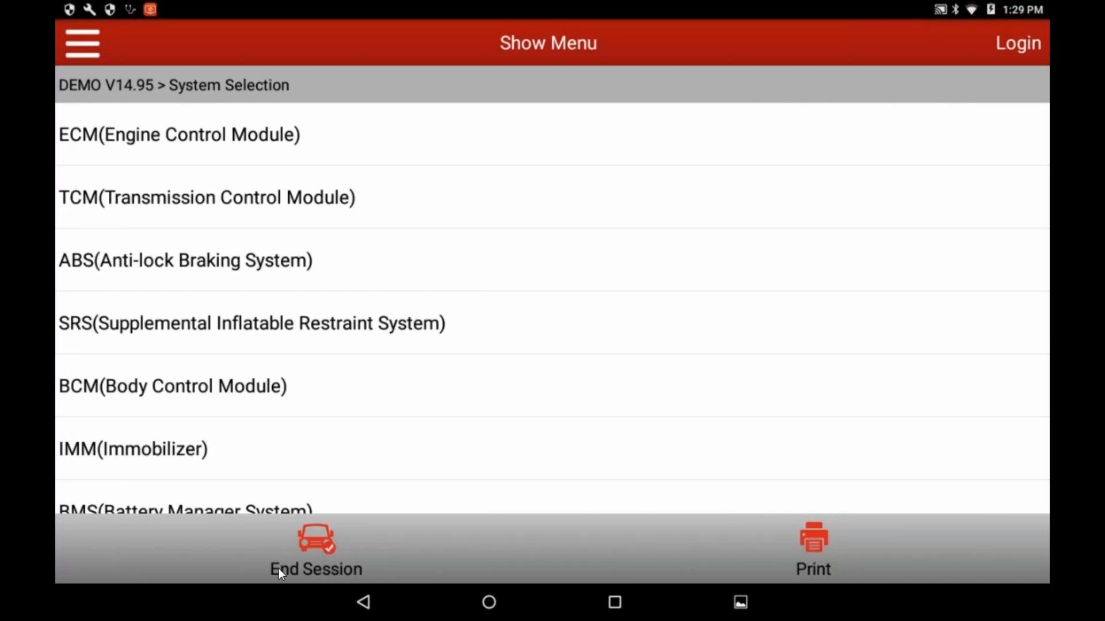
{"action": "left_click", "coordinate": [252, 323]}
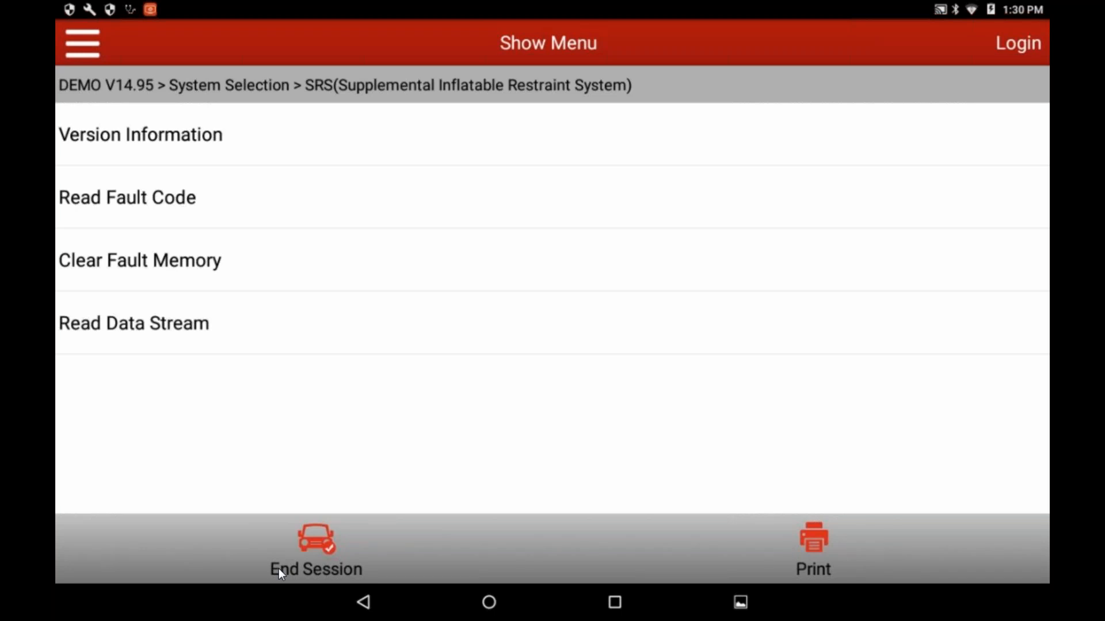
{"action": "left_click", "coordinate": [315, 550]}
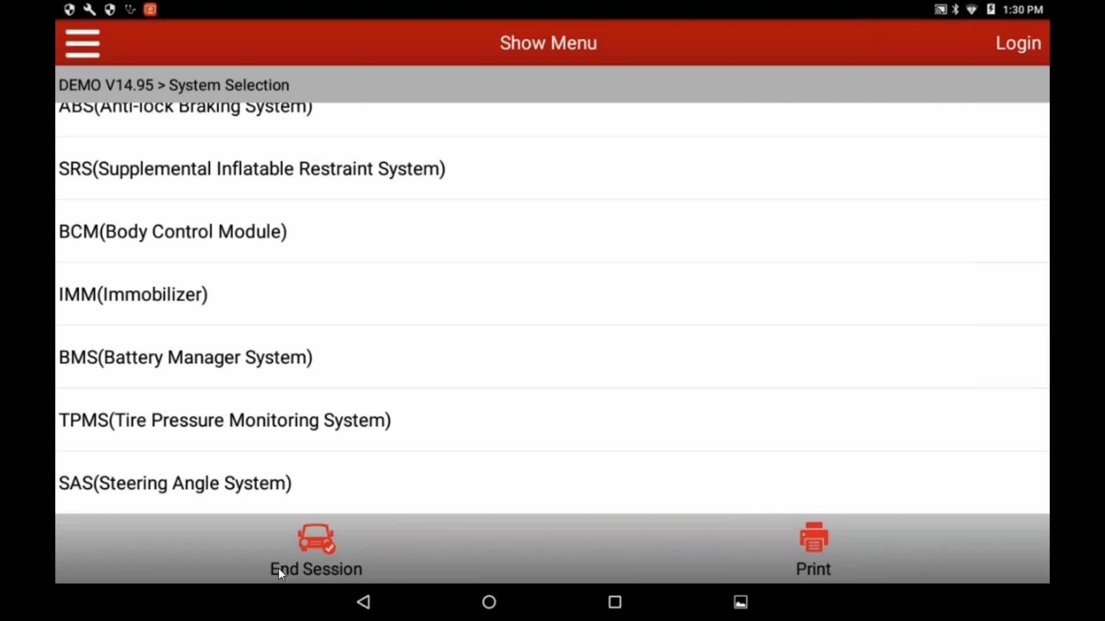
View the SAS steering angle module's Special Function list
{"action": "left_click", "coordinate": [175, 482]}
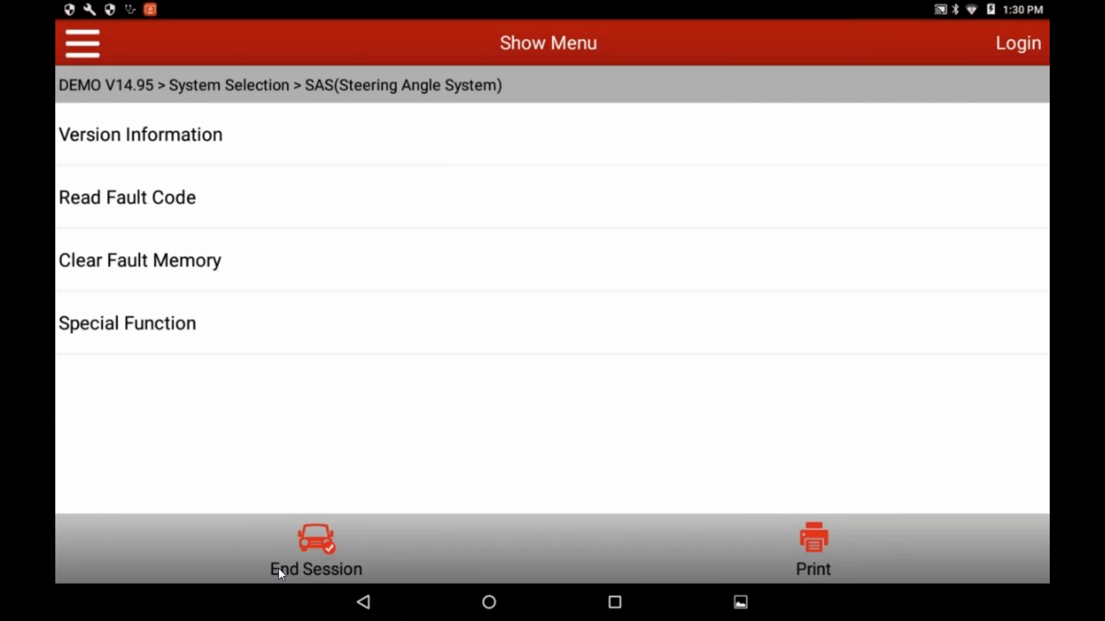
{"action": "left_click", "coordinate": [128, 322]}
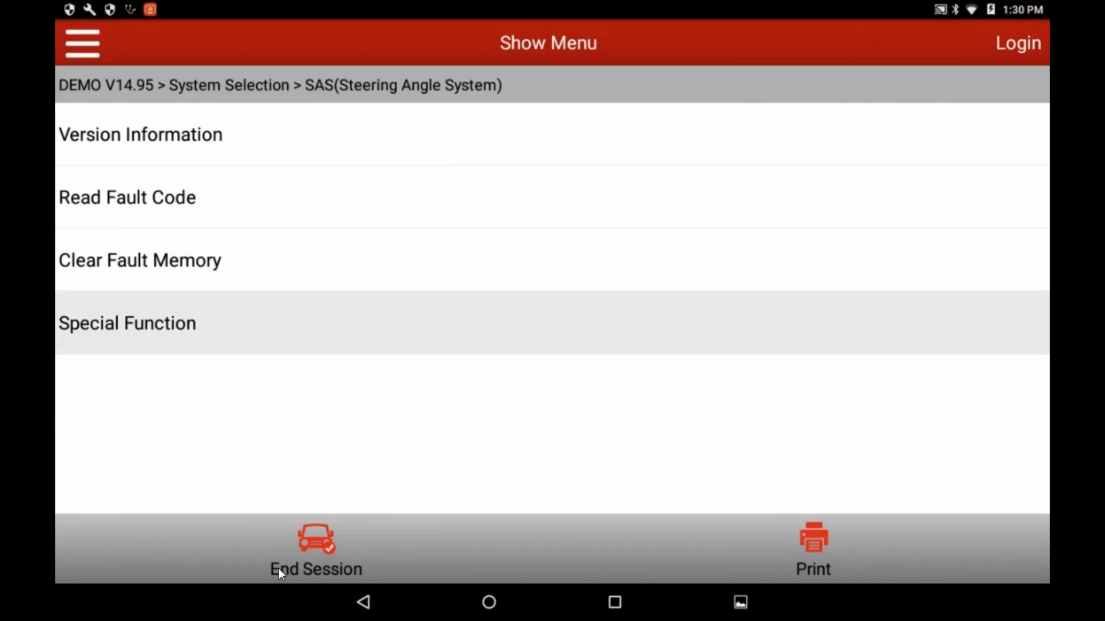
{"action": "left_click", "coordinate": [127, 322]}
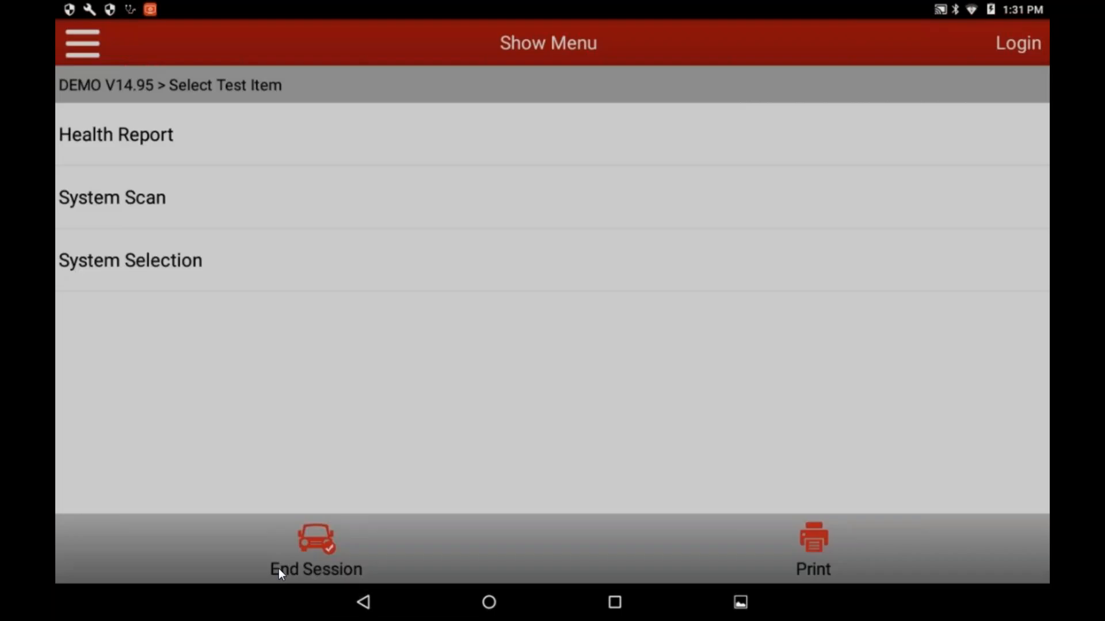
End the DEMO diagnostic session and confirm quitting
{"action": "left_click", "coordinate": [315, 550]}
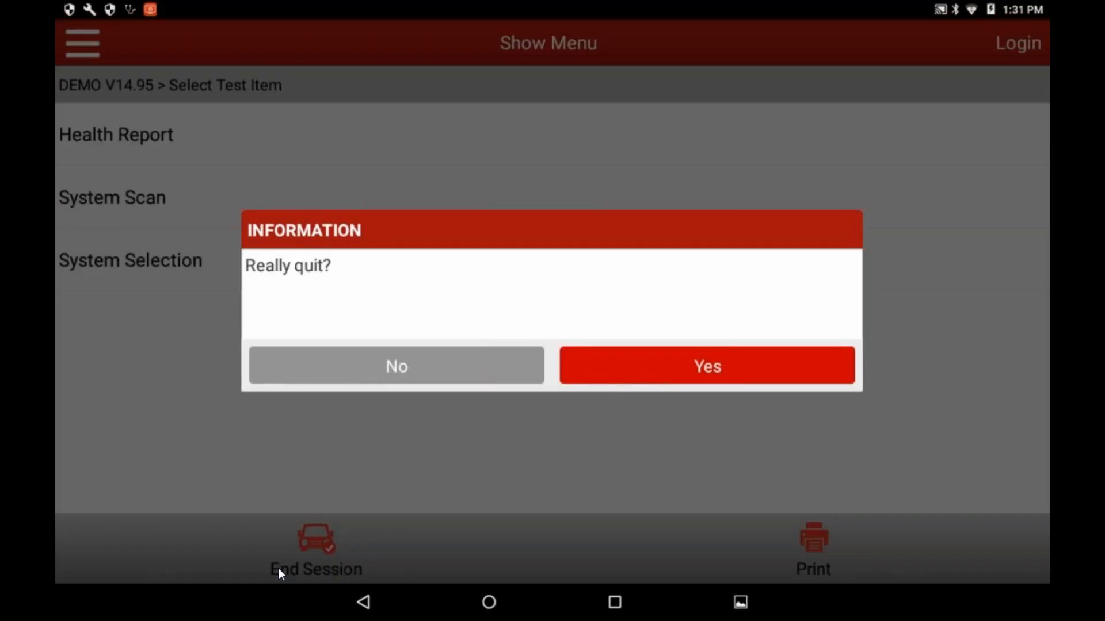
{"action": "left_click", "coordinate": [706, 364]}
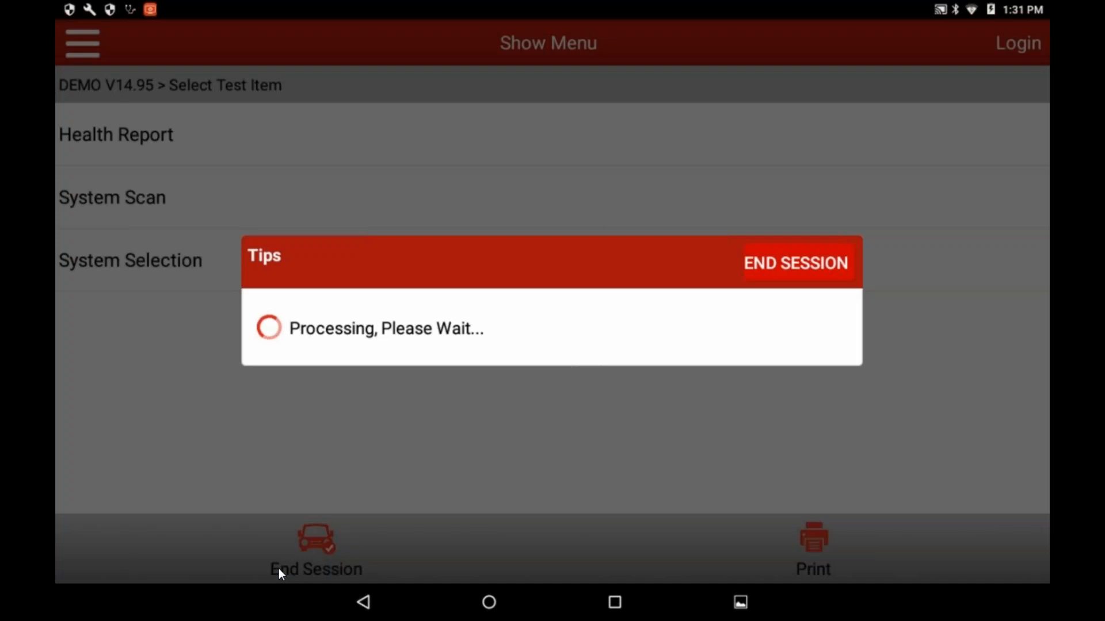